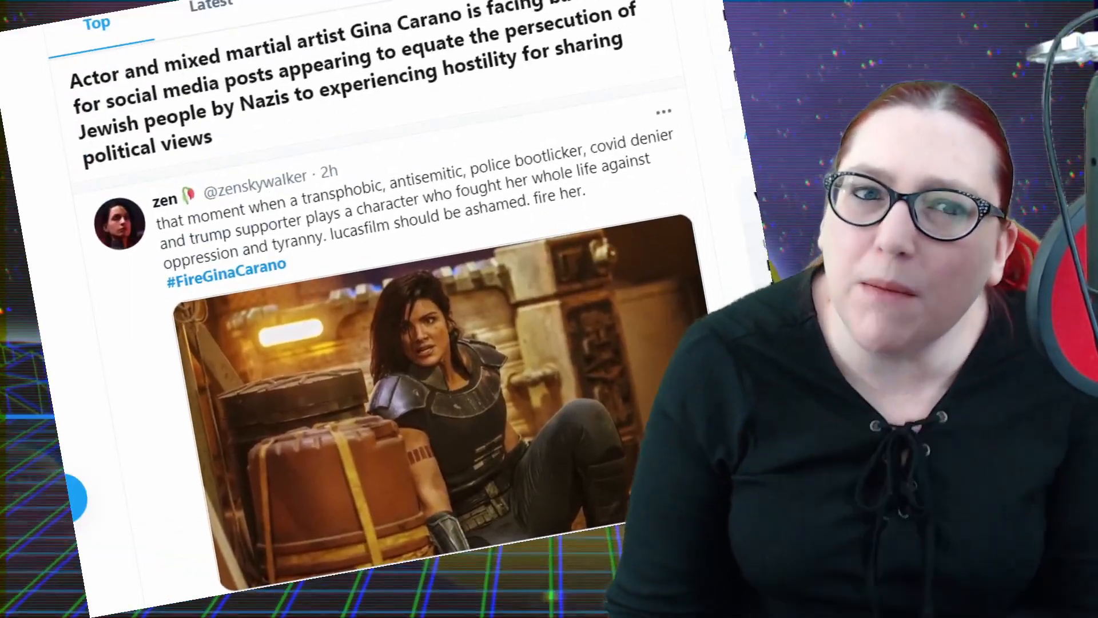
Scroll the #FireGinaCarano search feed before switching to the We Got This Covered article
scroll(down, 3)
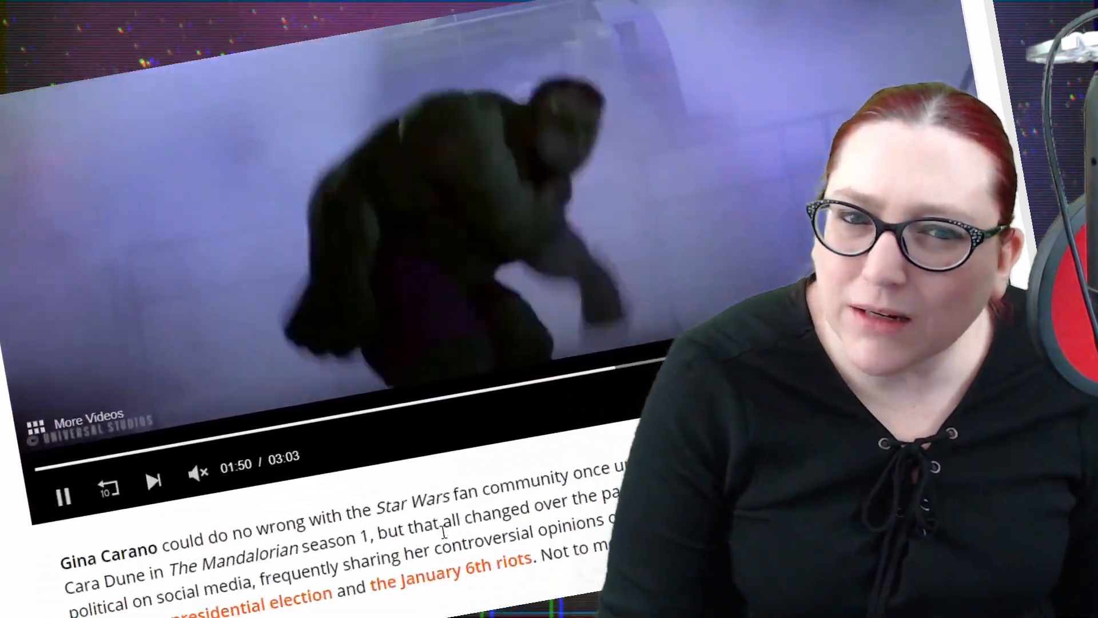
scroll(down, 3)
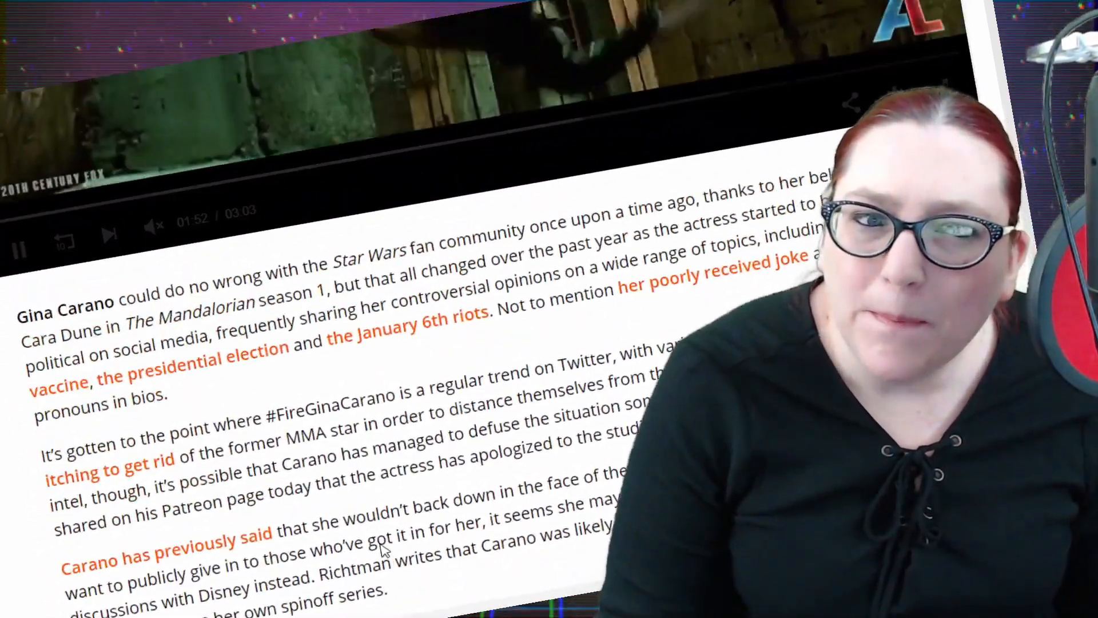
scroll(down, 3)
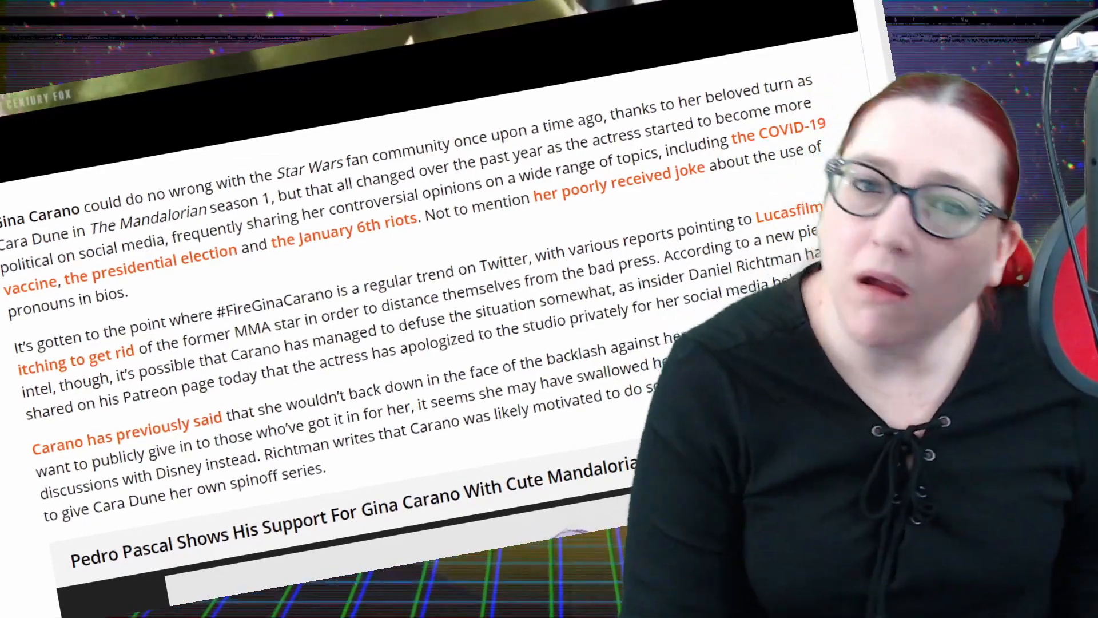
scroll(up, 3)
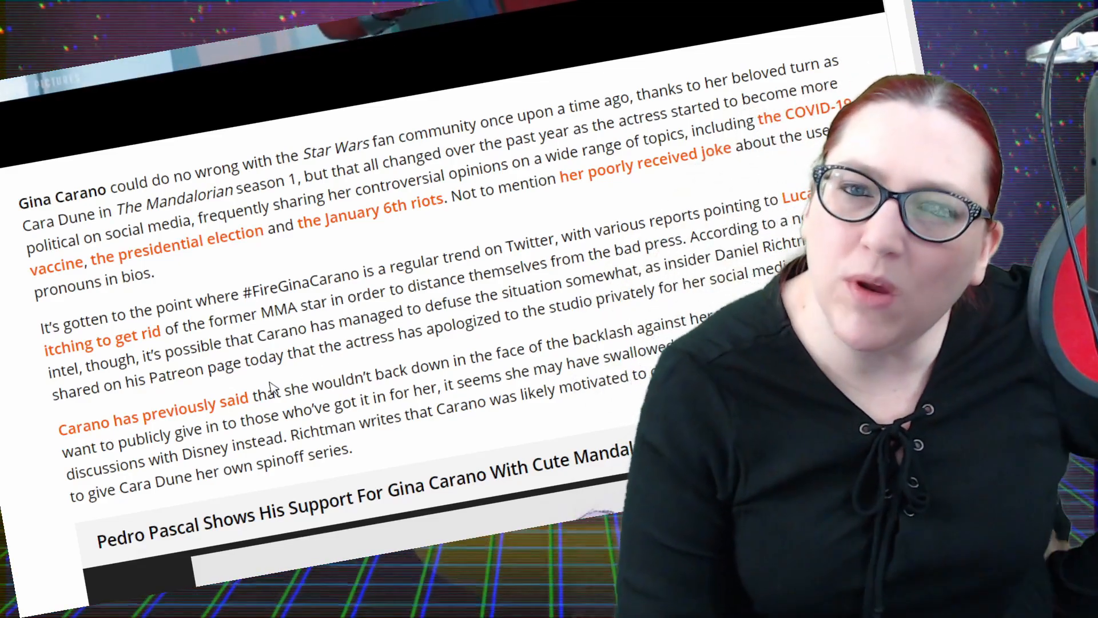
scroll(down, 3)
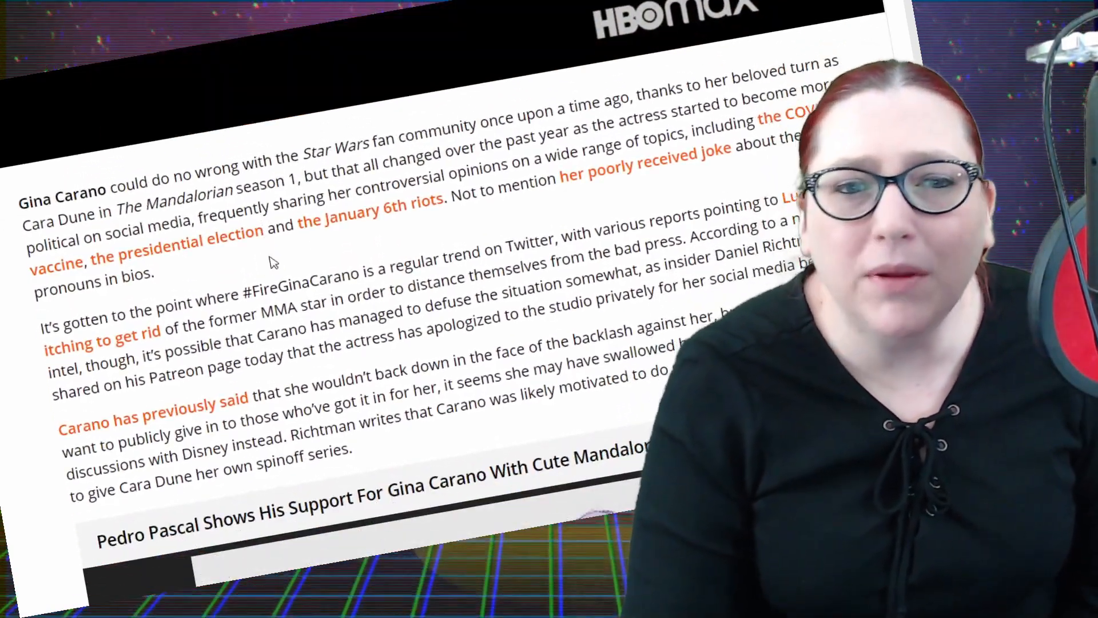
scroll(down, 3)
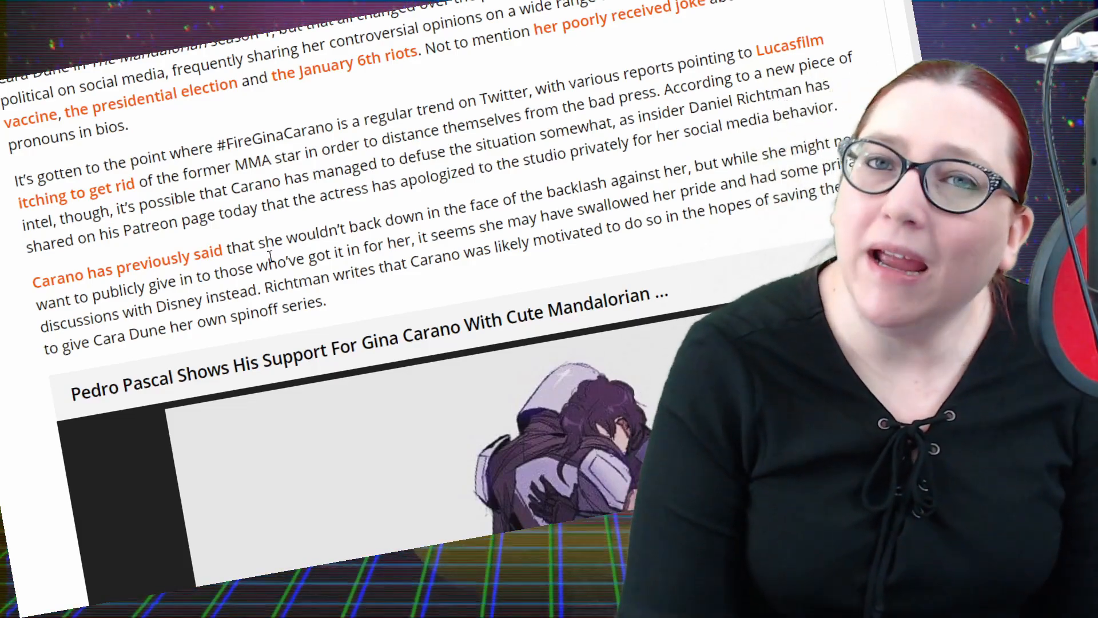
scroll(up, 3)
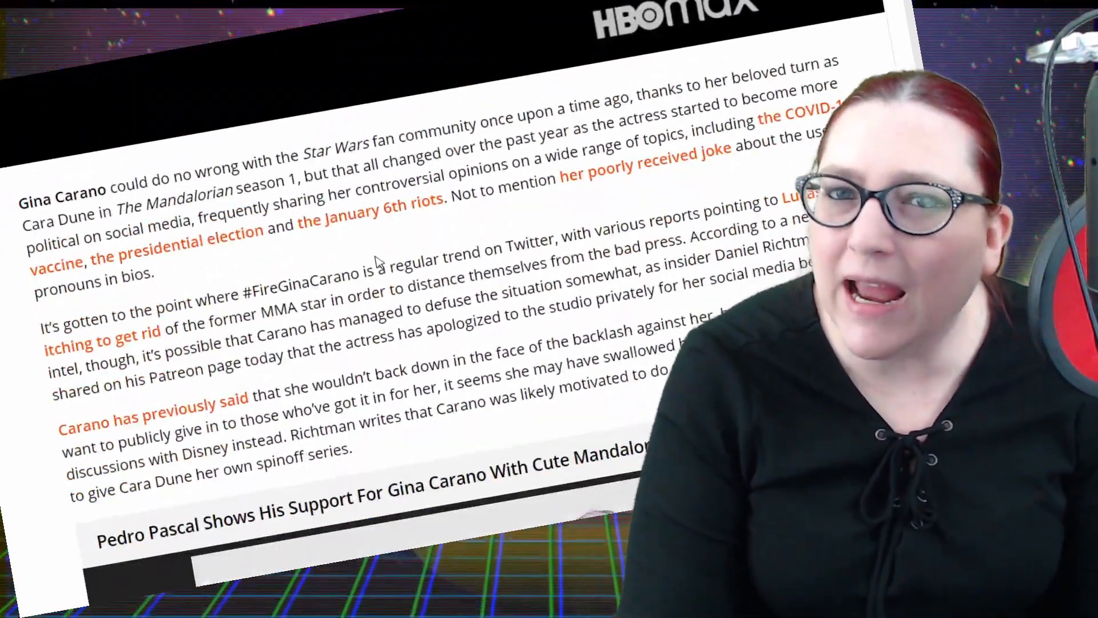
scroll(down, 3)
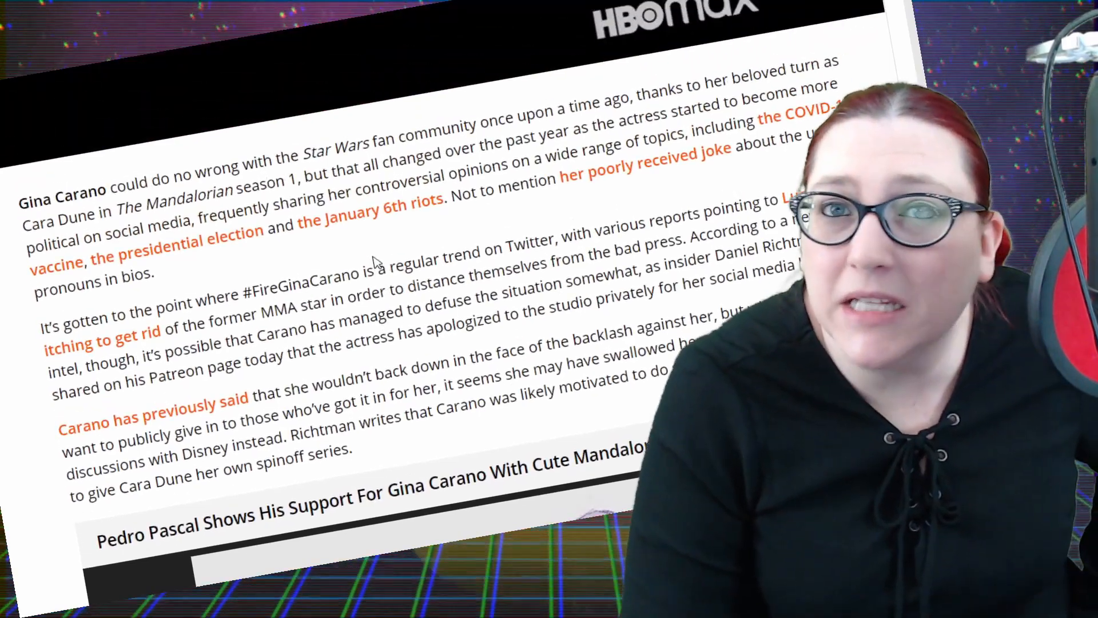
scroll(down, 3)
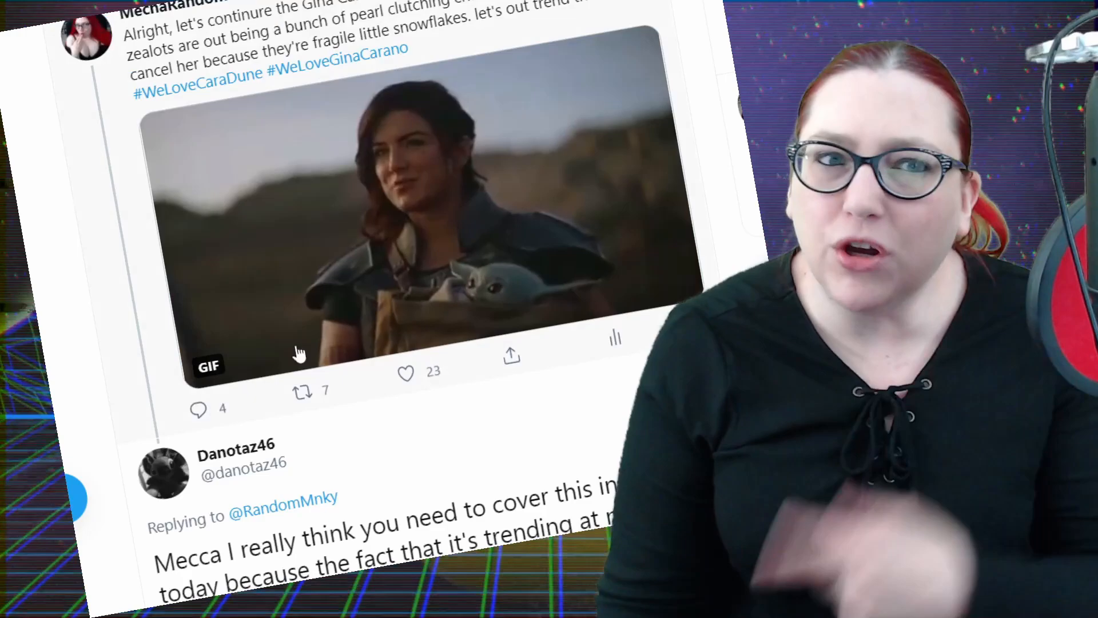
Scroll down the #FireGinaCarano feed past tweets from YellowFlash, caitlin and Comic Book Resources
scroll(down, 3)
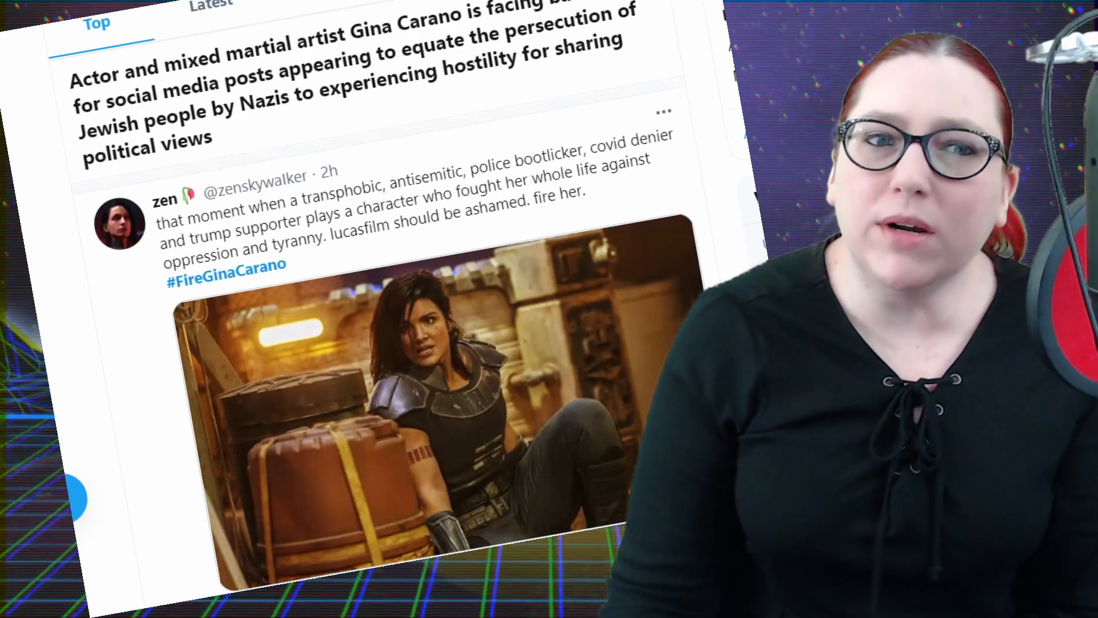
scroll(down, 3)
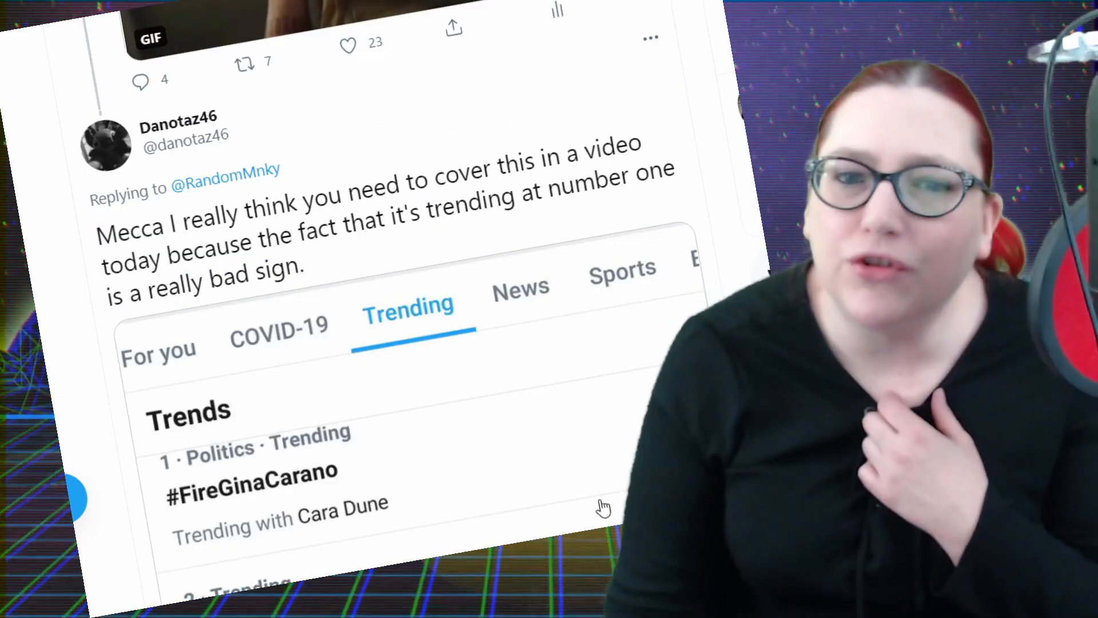
scroll(down, 3)
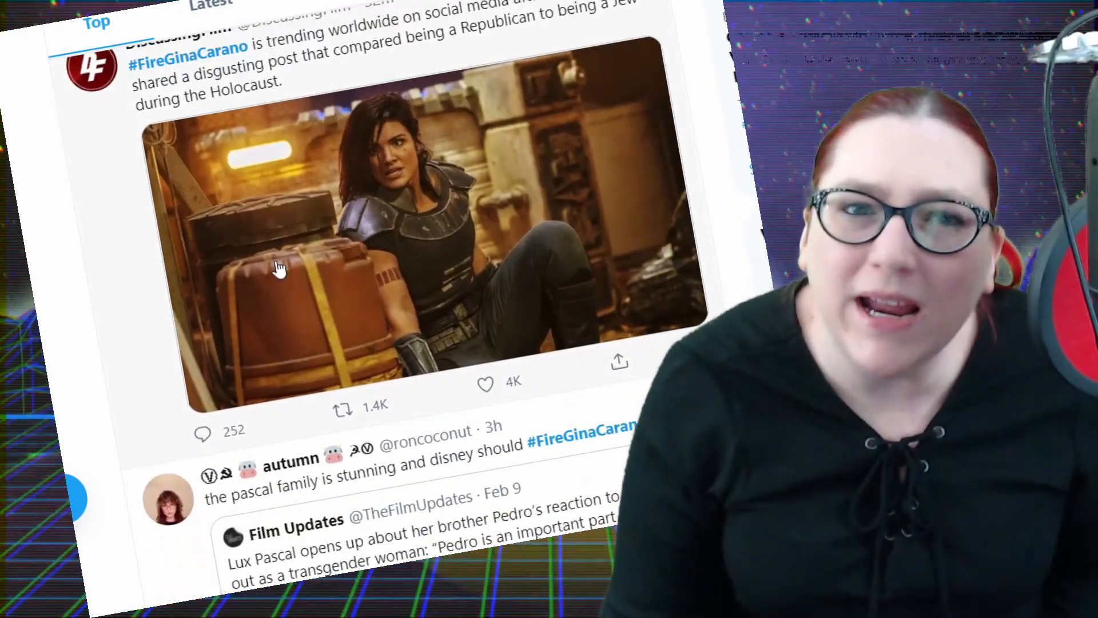
scroll(down, 3)
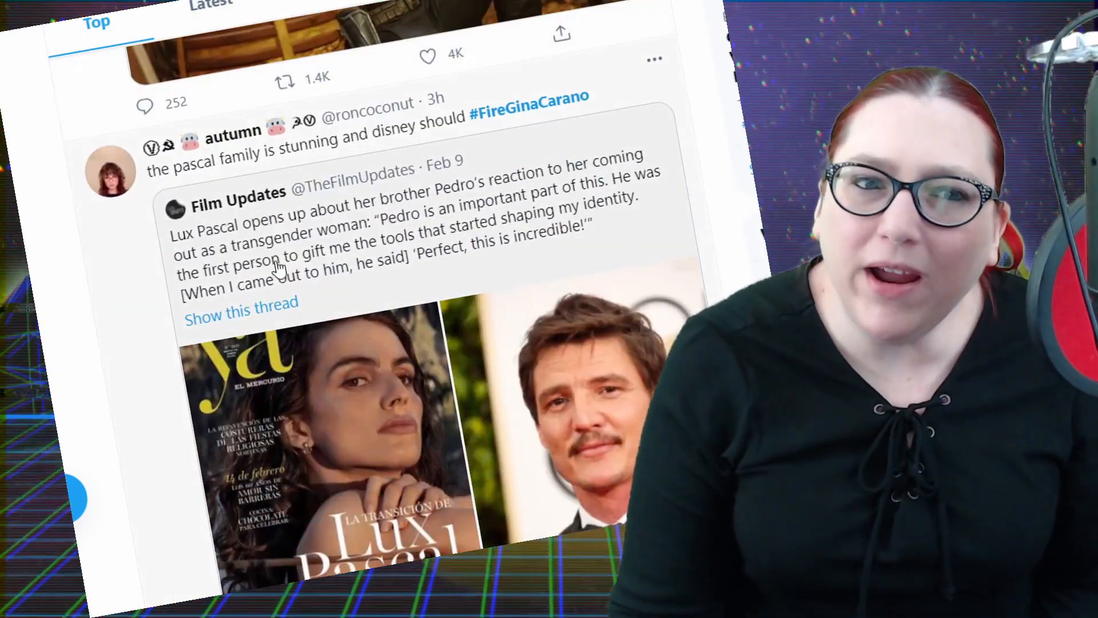
scroll(down, 3)
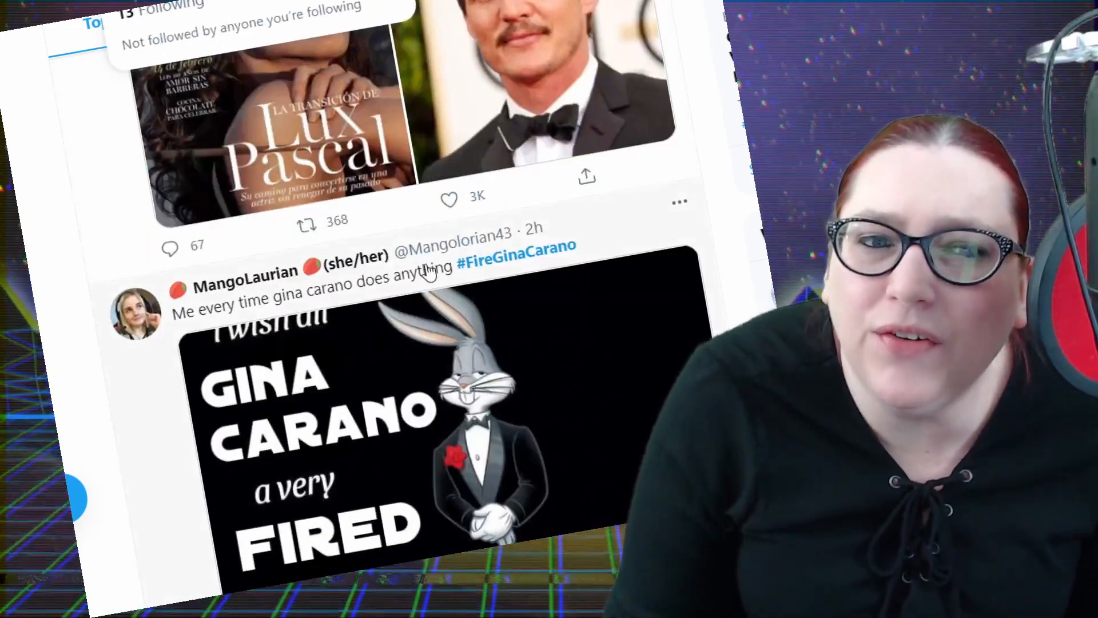
scroll(down, 3)
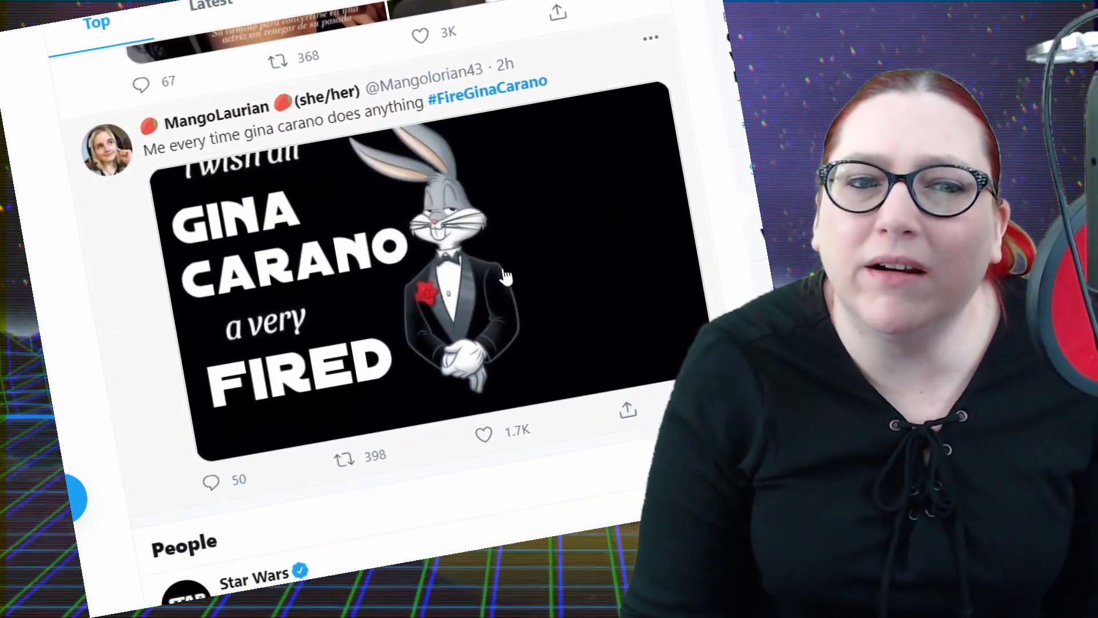
scroll(down, 3)
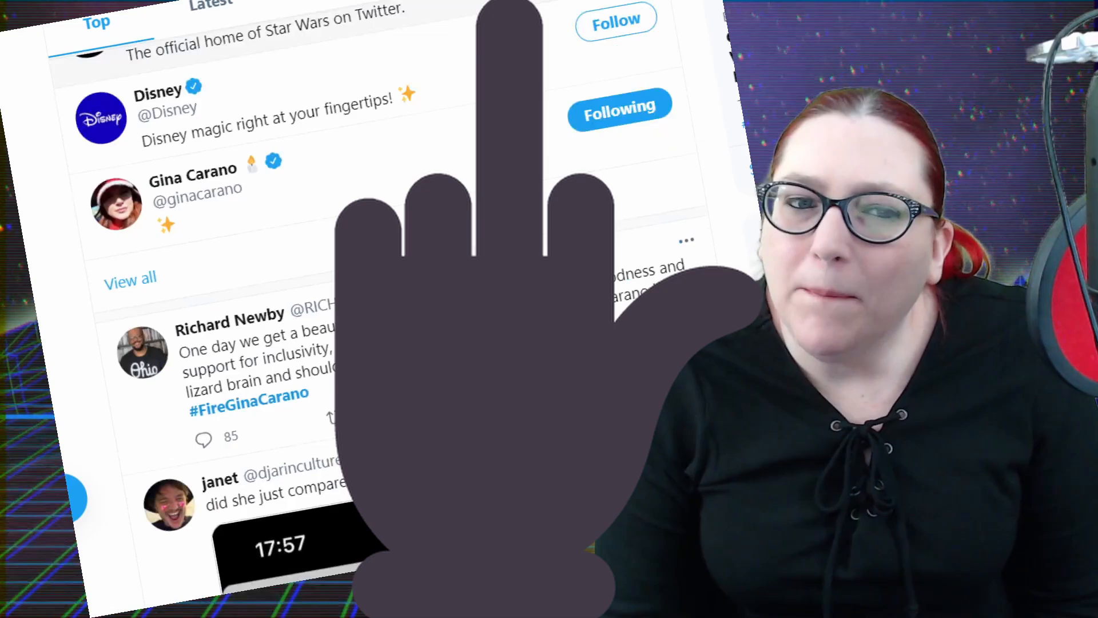
scroll(down, 3)
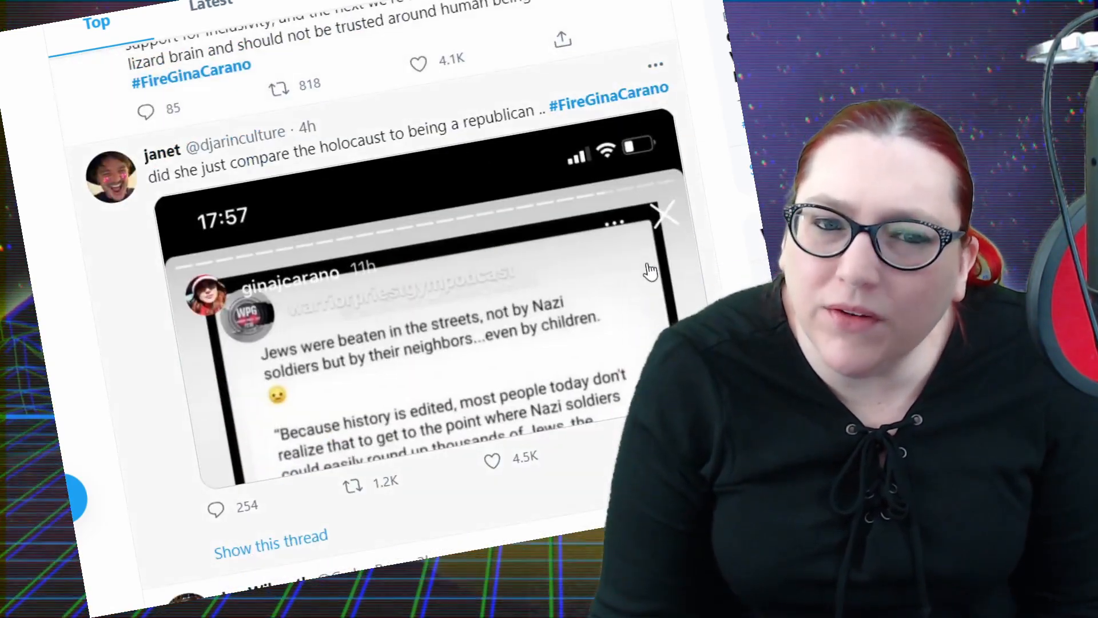
scroll(down, 3)
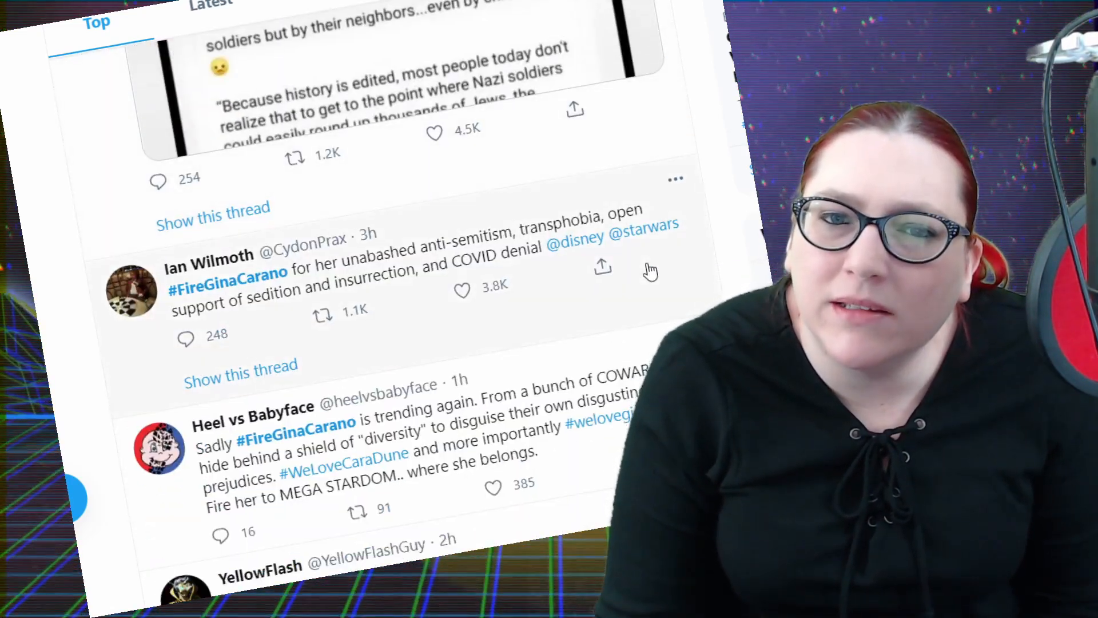
scroll(down, 3)
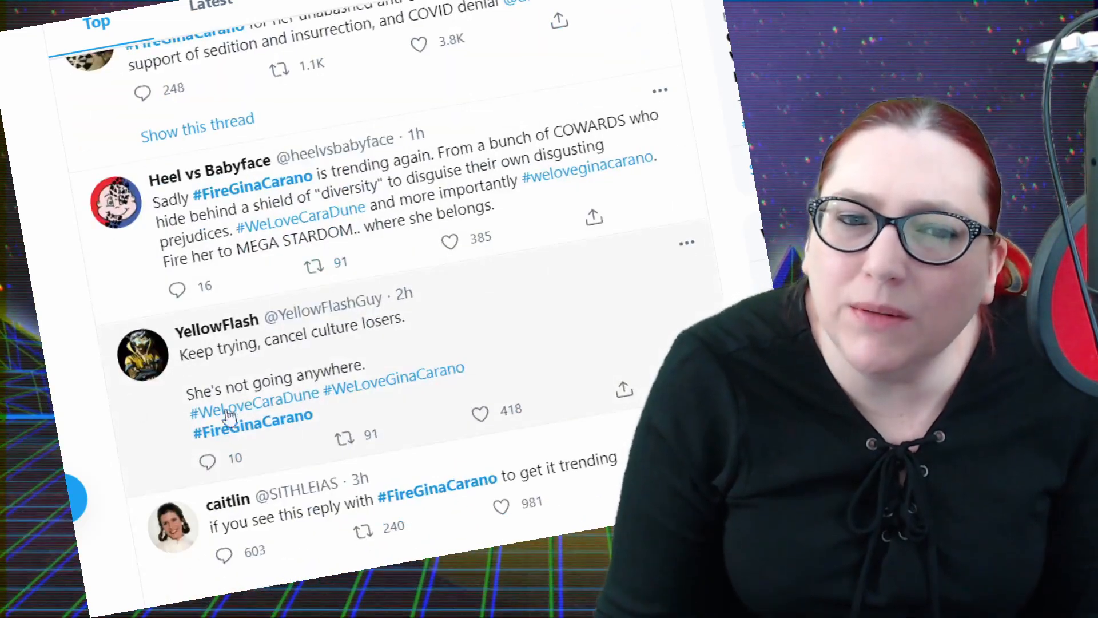
scroll(down, 3)
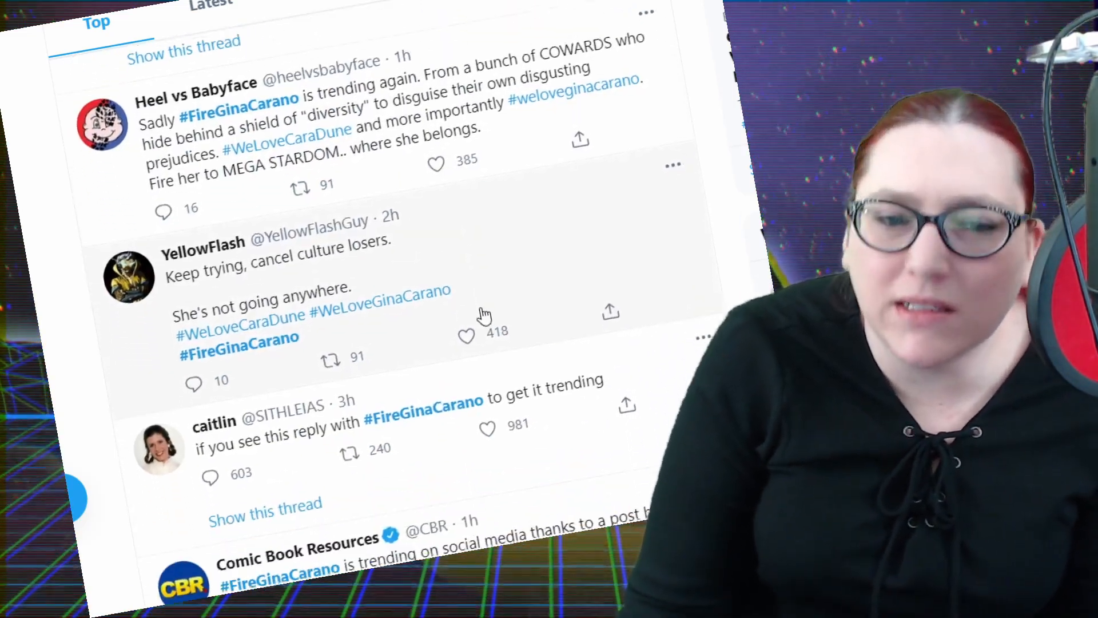
scroll(down, 3)
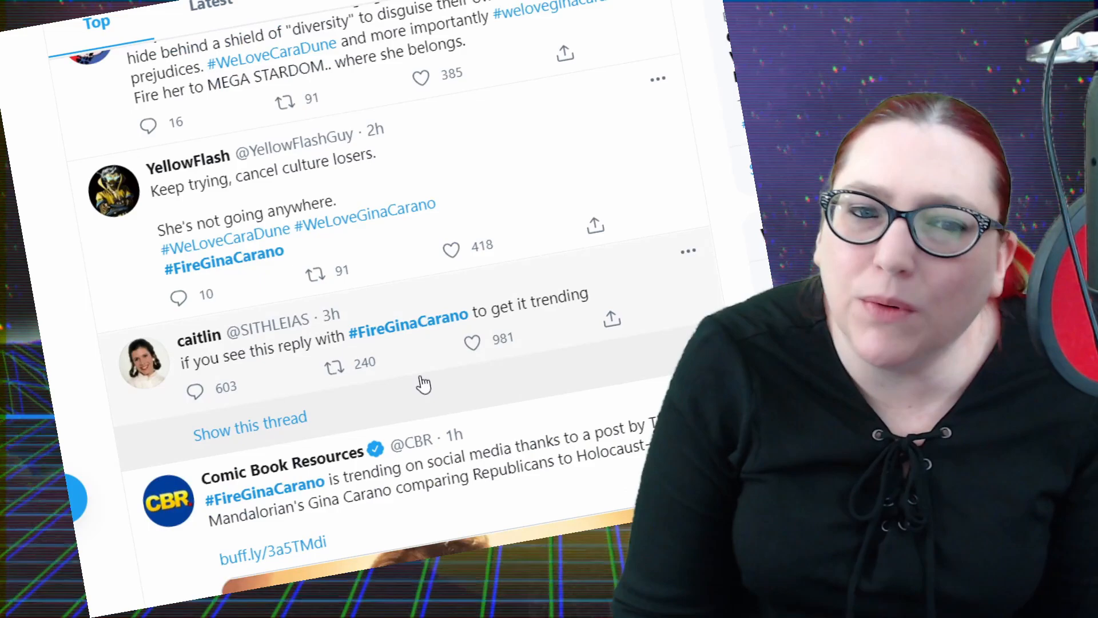
mouse_move(59, 385)
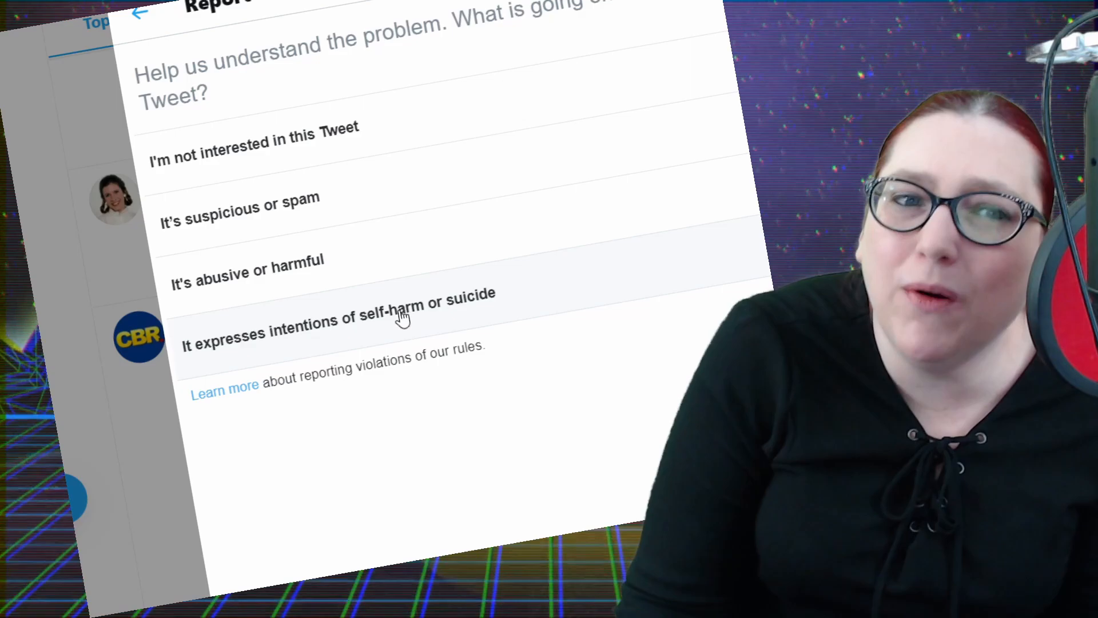
click(140, 14)
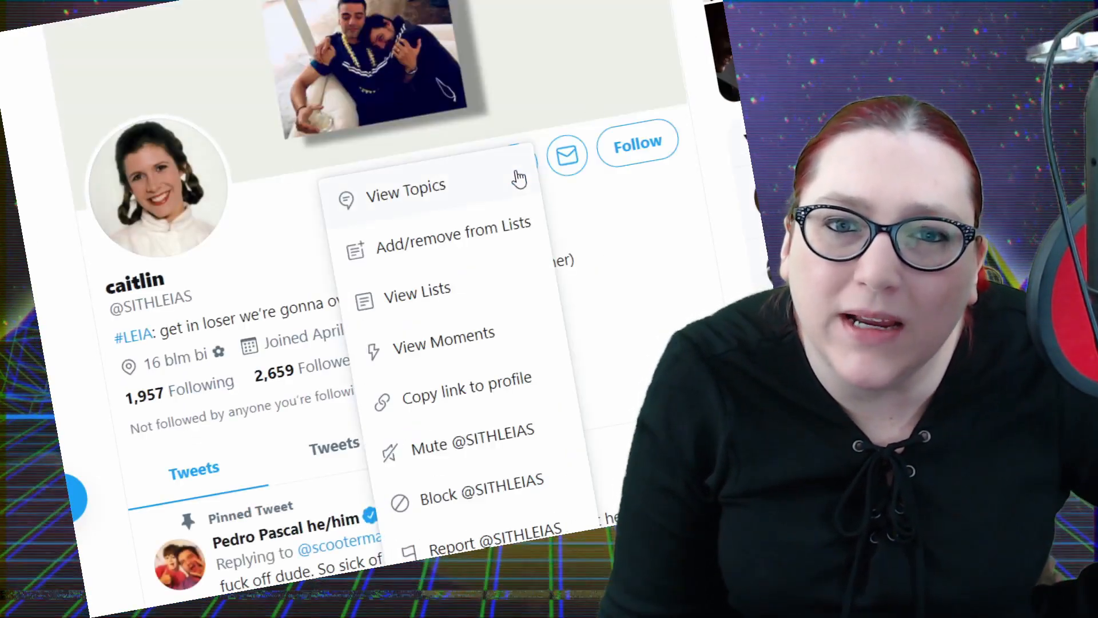
click(491, 547)
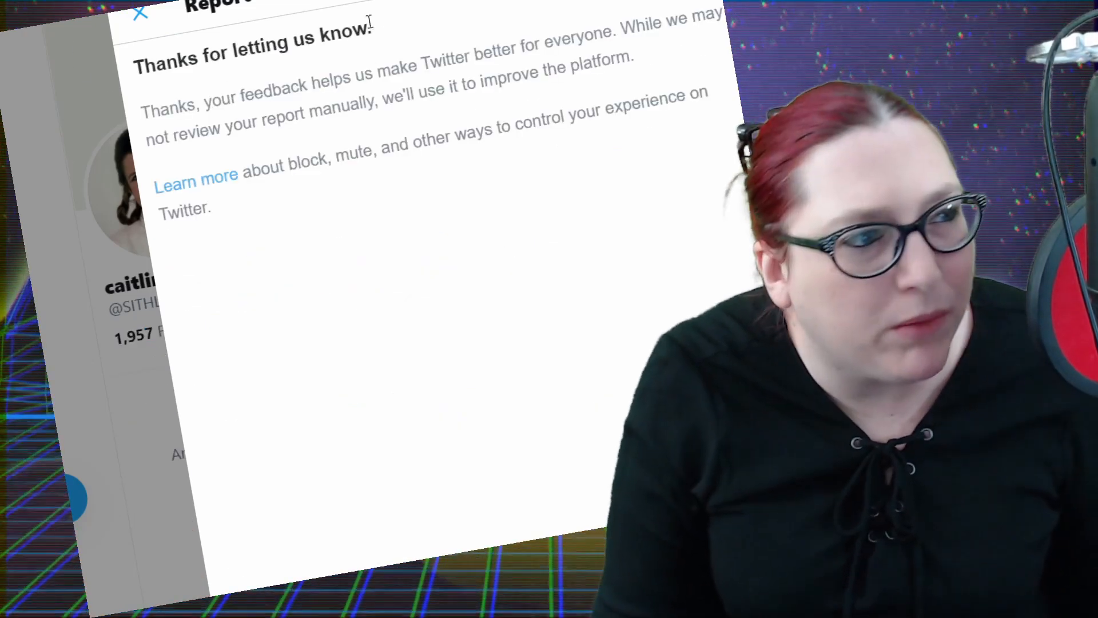
click(139, 12)
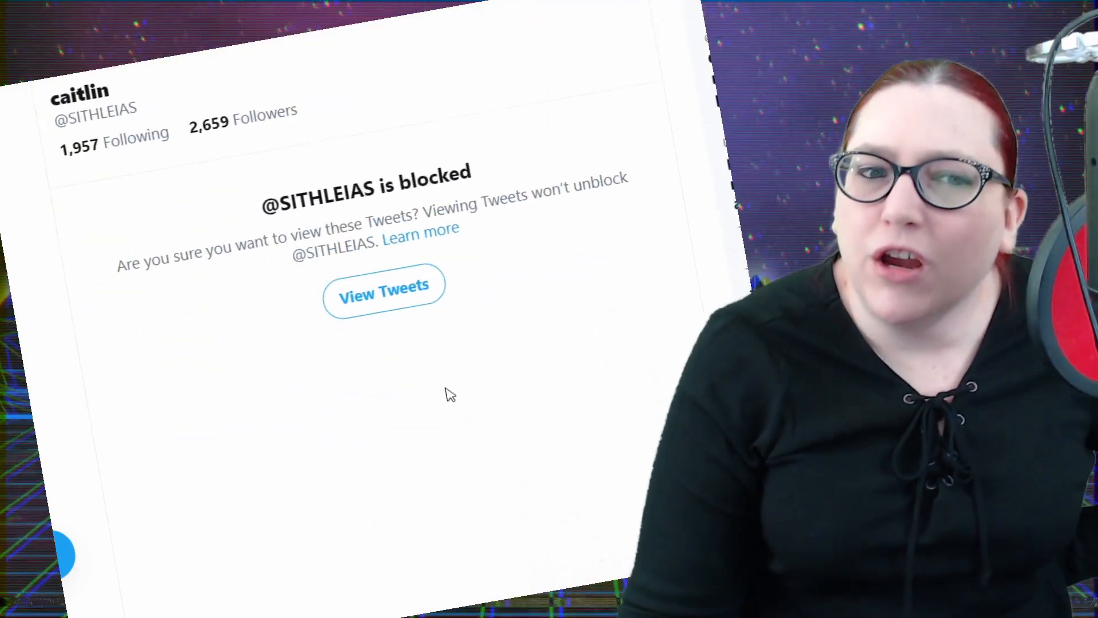
scroll(up, 3)
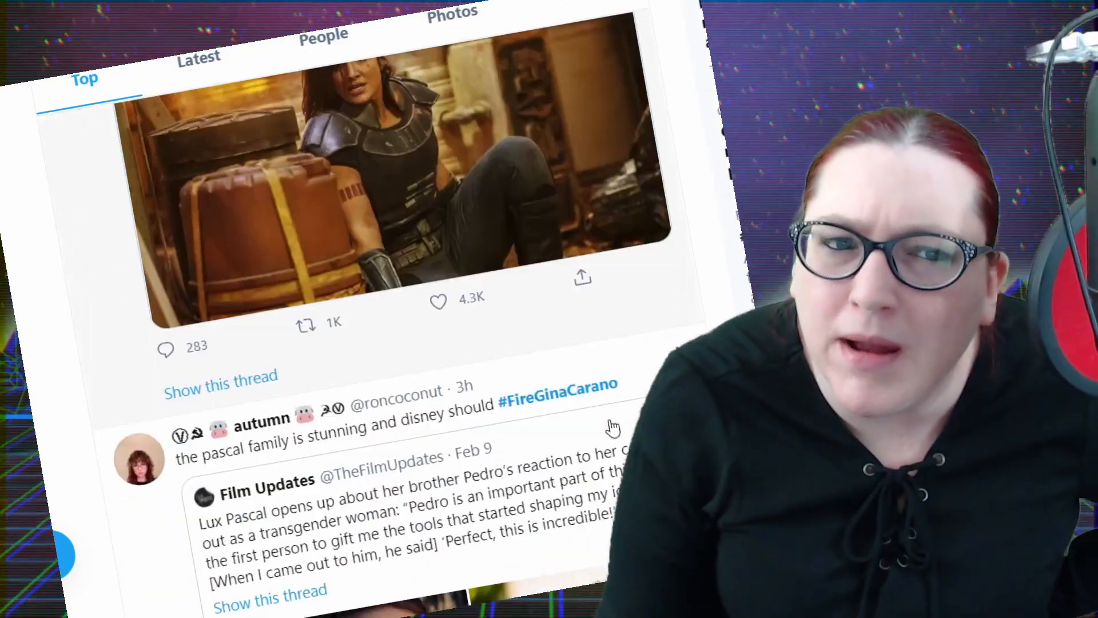
Scroll down the feed past the tweets celebrating #FireGinaCarano trending number one
scroll(down, 3)
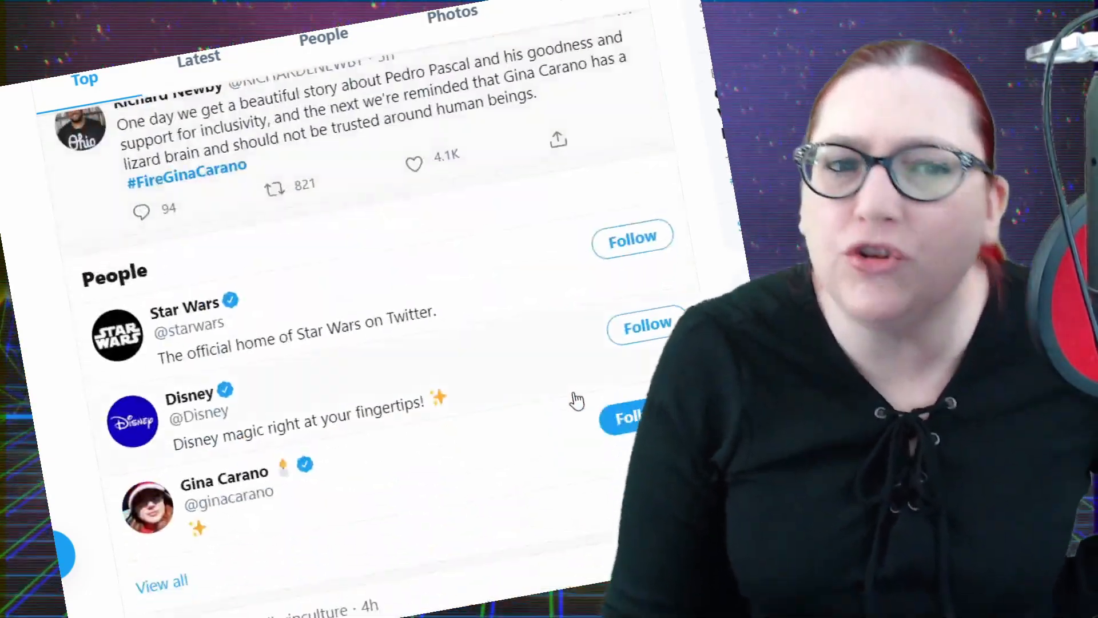
scroll(down, 3)
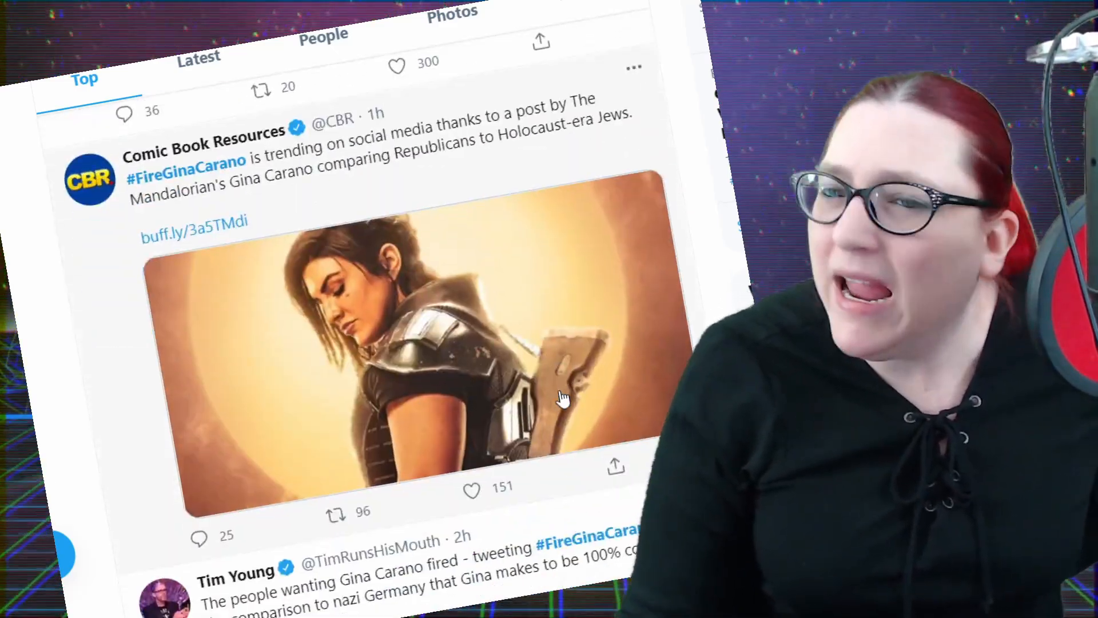
scroll(down, 3)
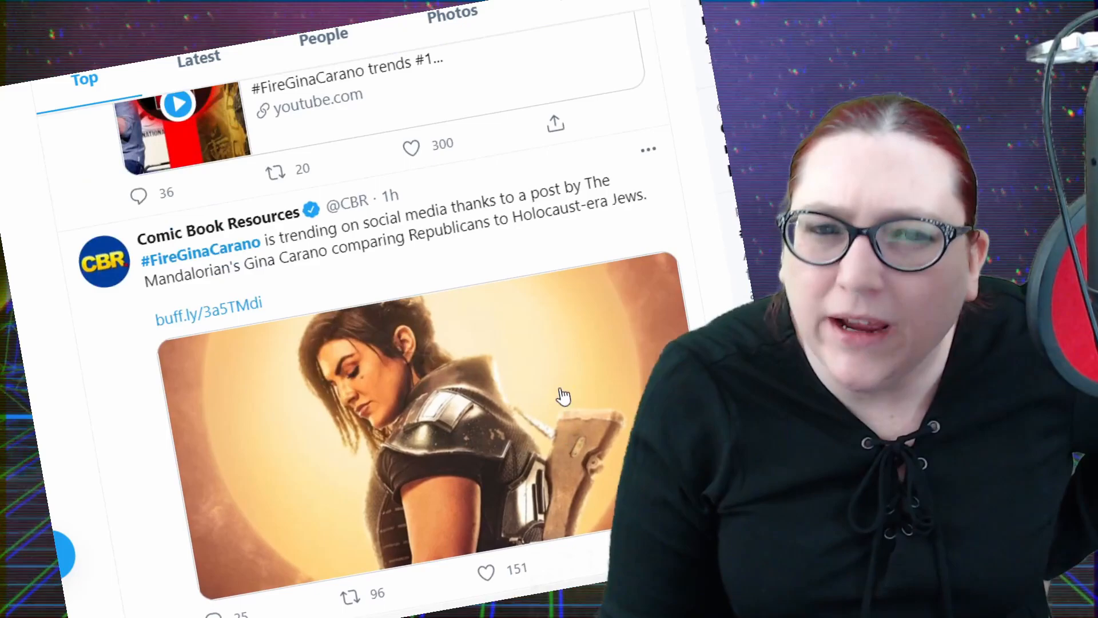
scroll(down, 3)
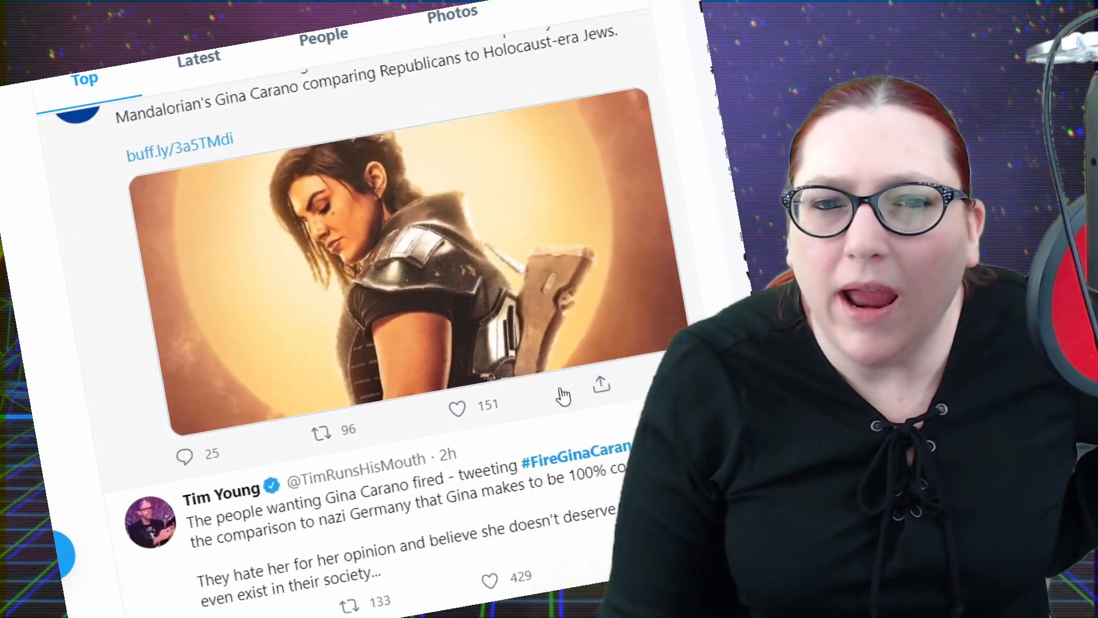
scroll(down, 3)
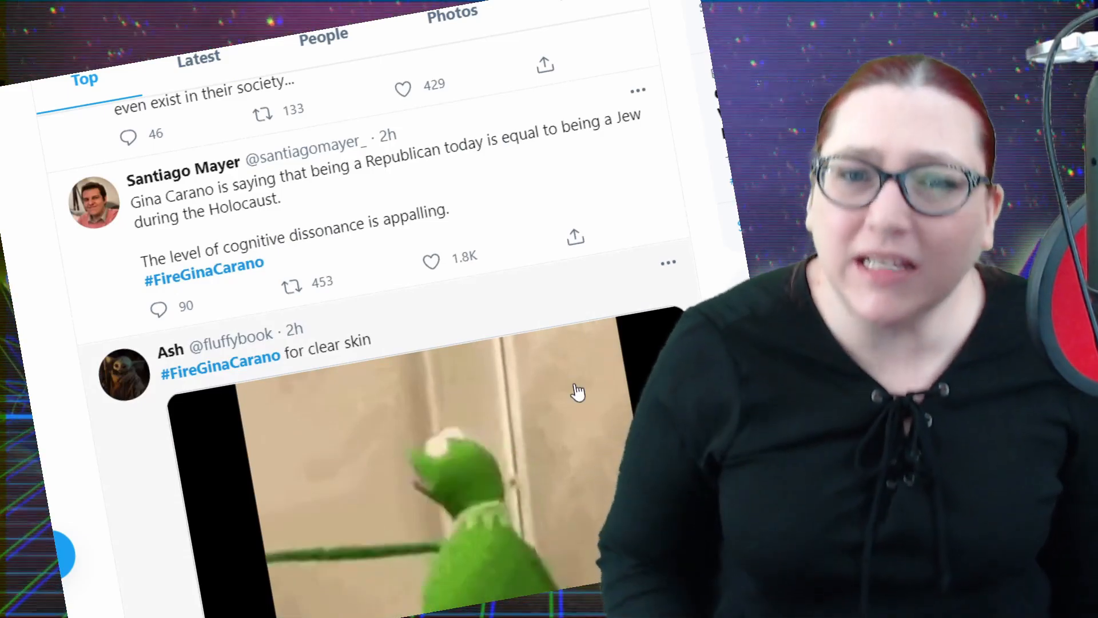
scroll(down, 3)
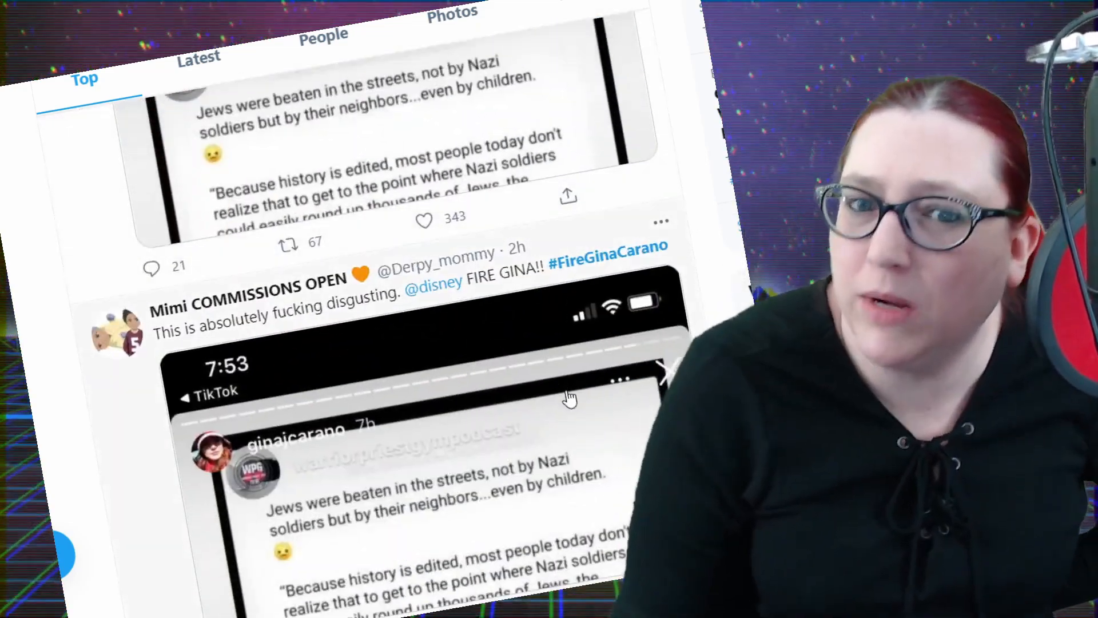
scroll(up, 3)
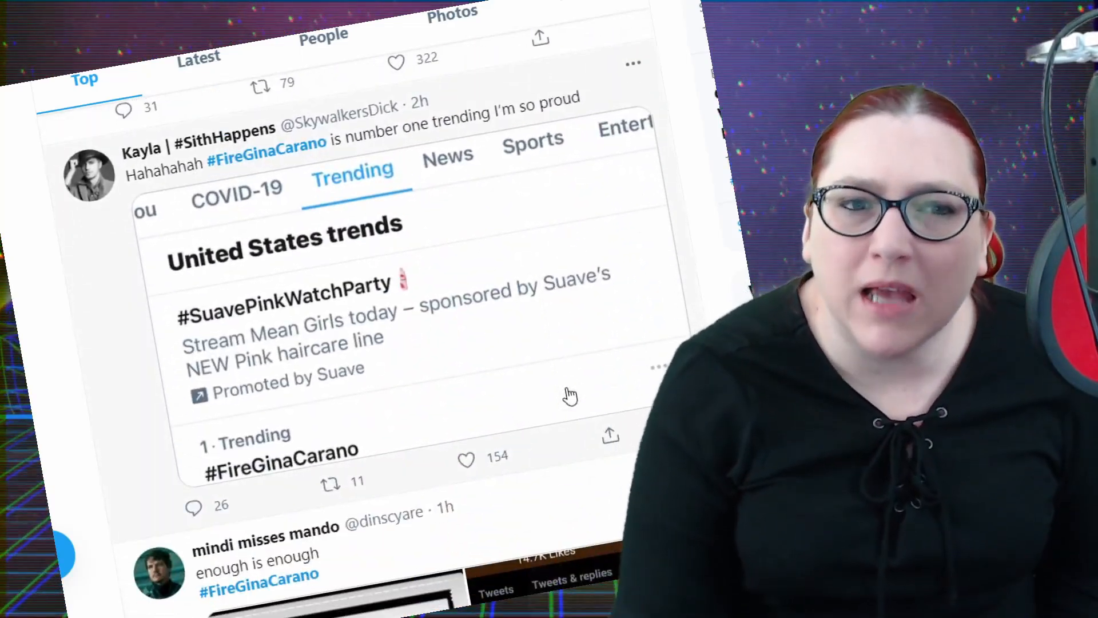
Continue down the feed until the 'Somehow, Cara Dune died' Mandalorian meme tweet shows
scroll(down, 3)
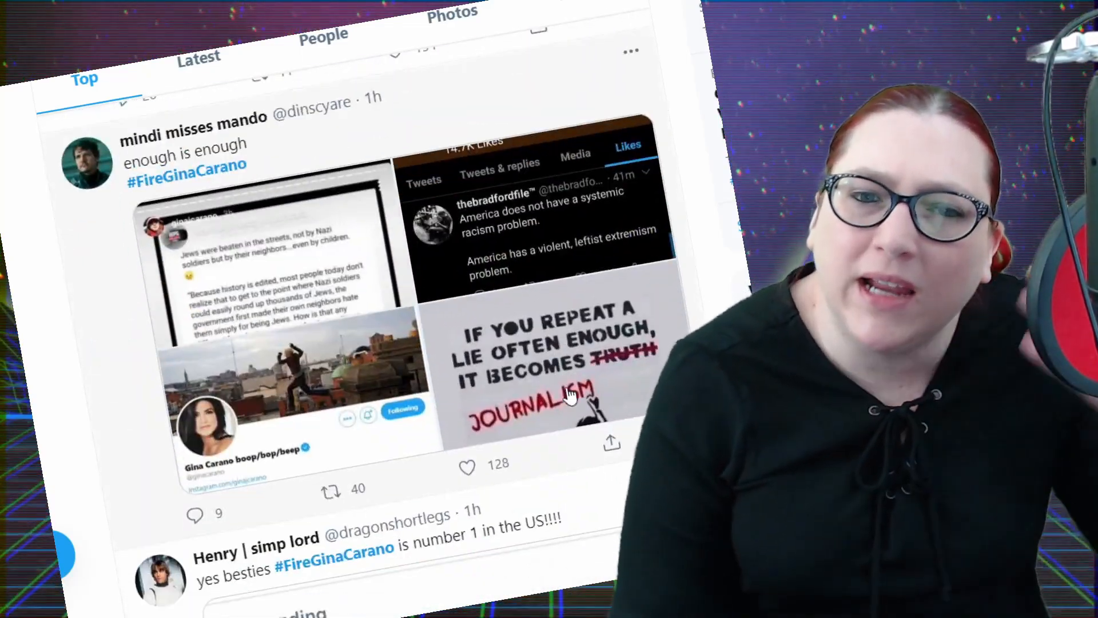
scroll(down, 3)
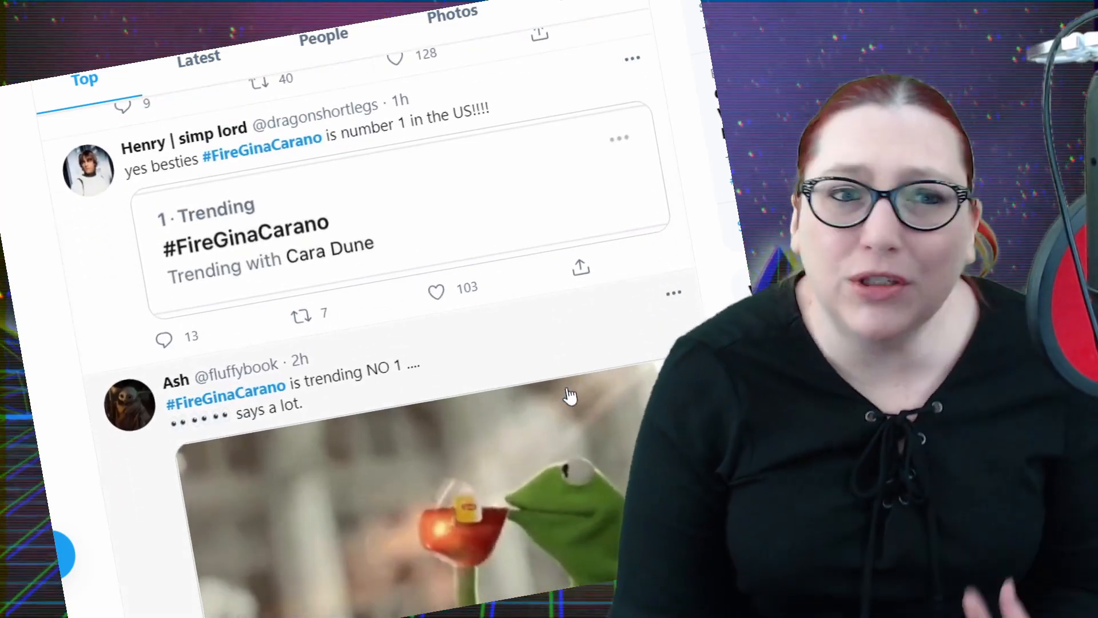
scroll(down, 3)
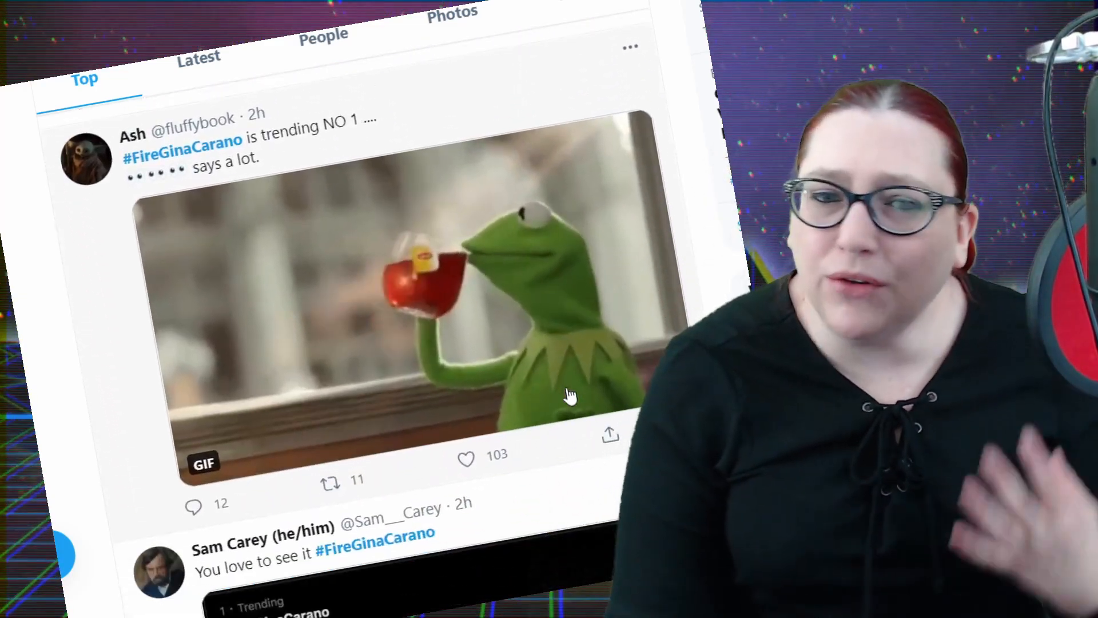
scroll(down, 3)
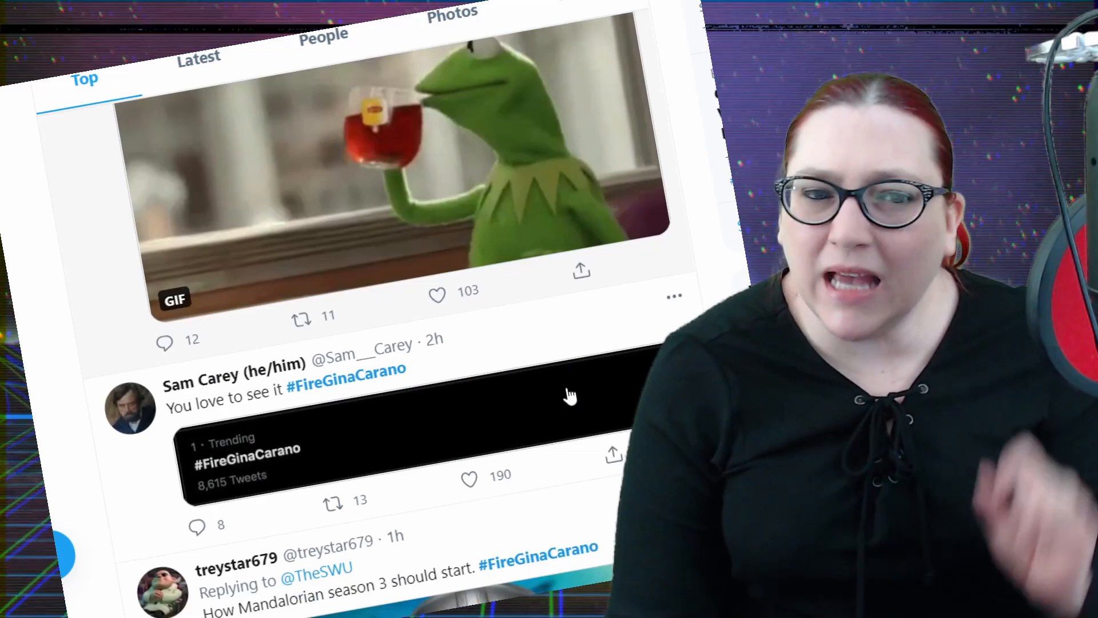
scroll(down, 3)
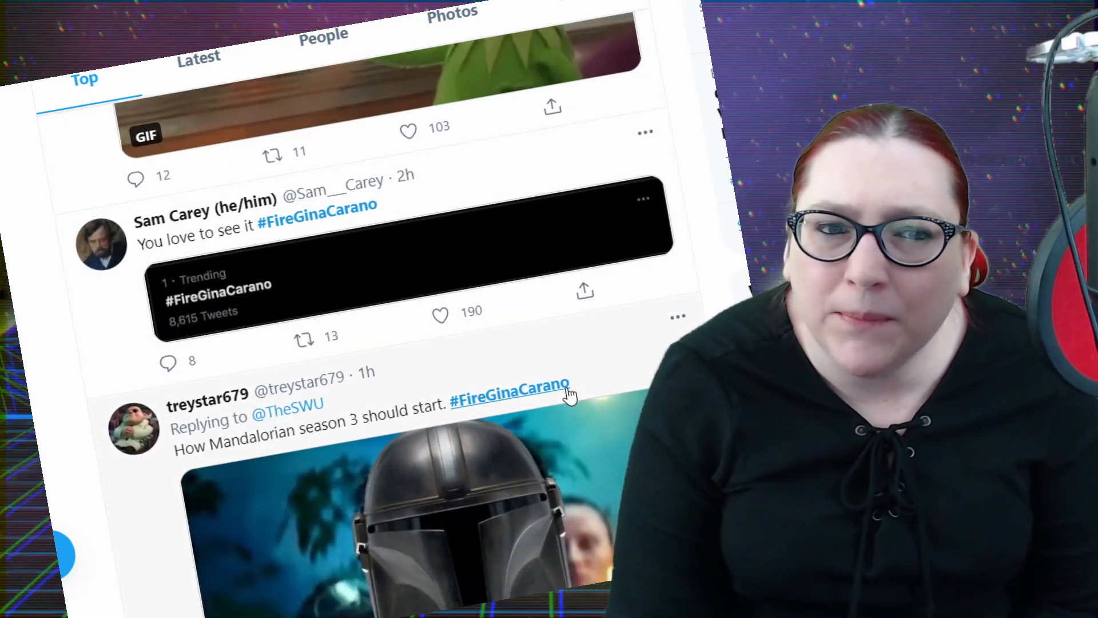
scroll(down, 3)
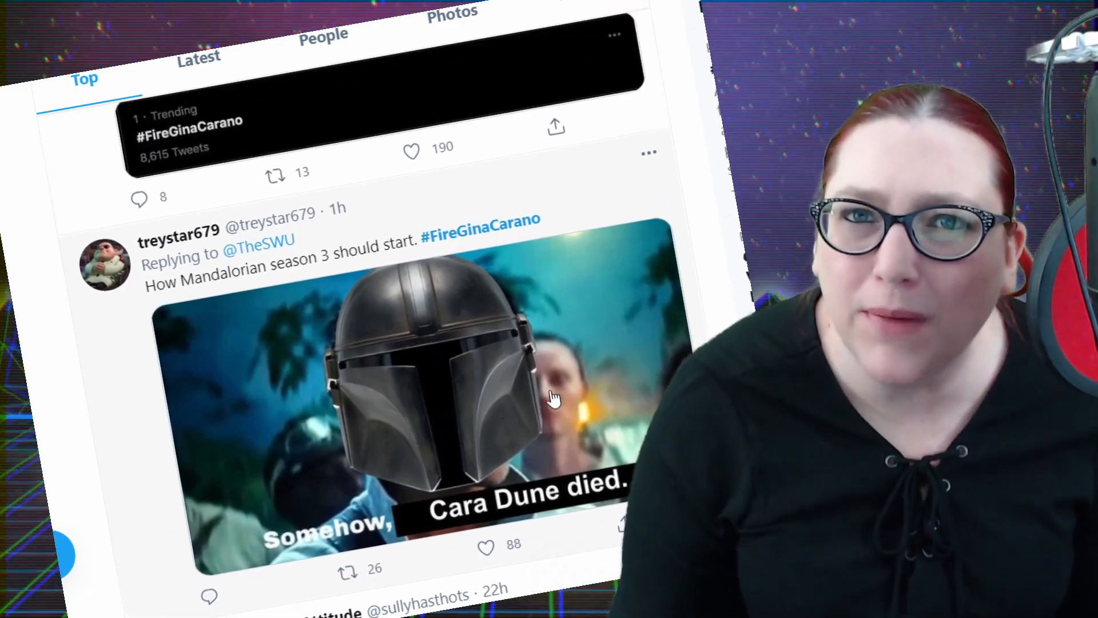
scroll(down, 3)
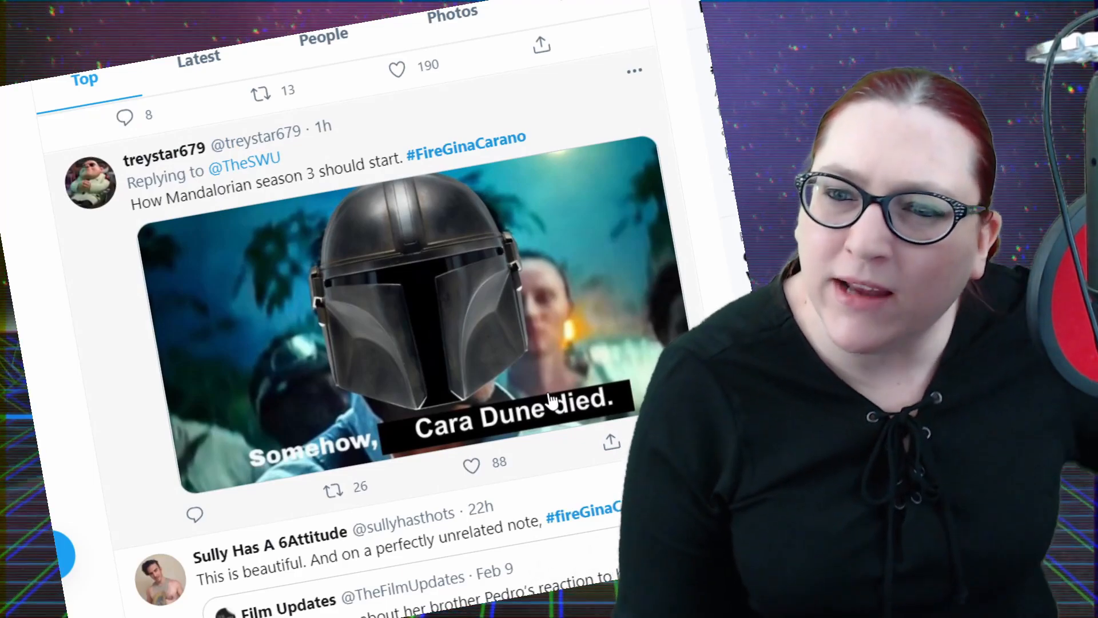
click(397, 67)
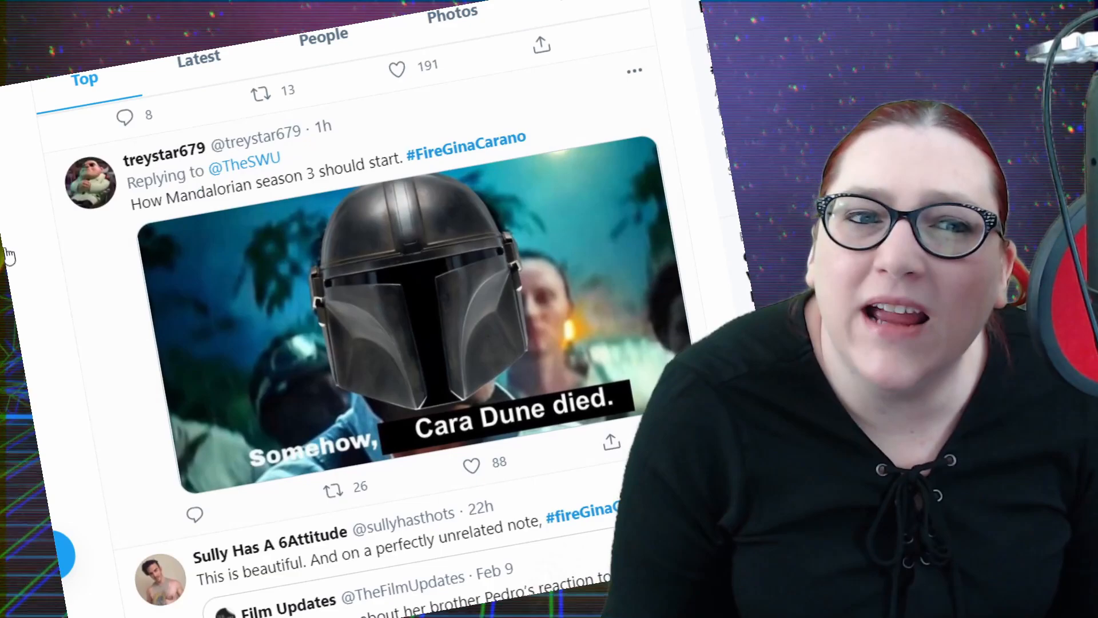
mouse_move(90, 181)
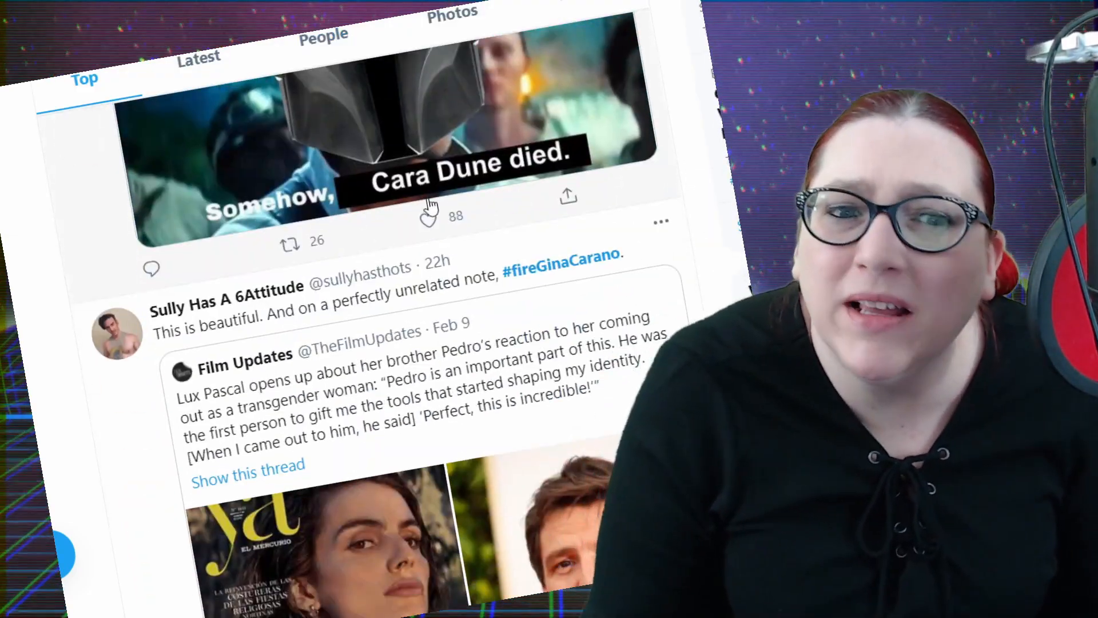
scroll(down, 3)
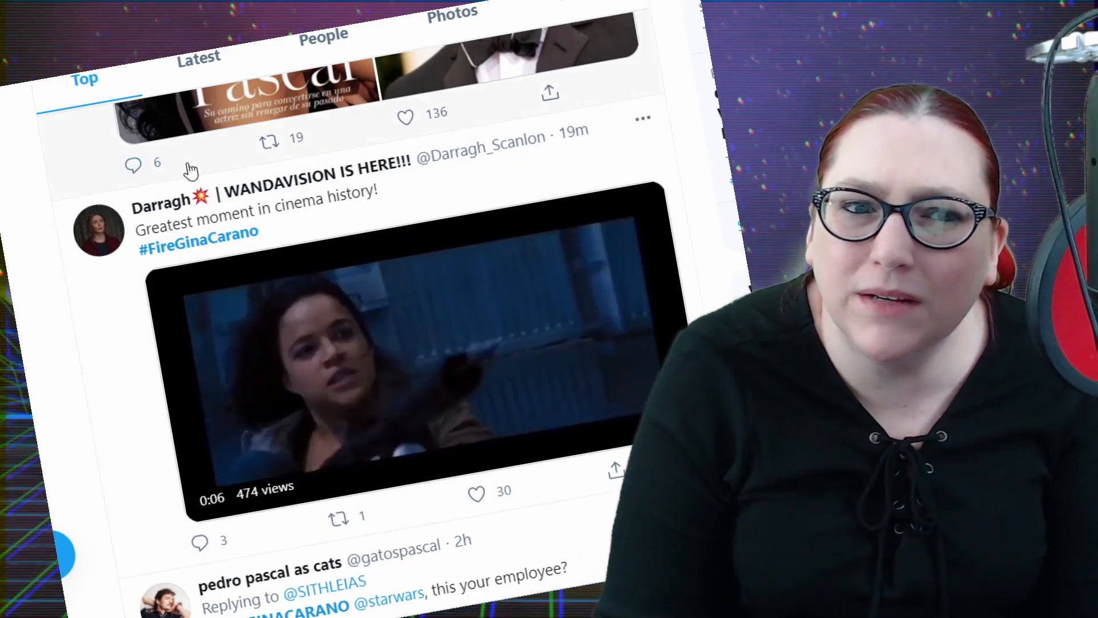
scroll(down, 3)
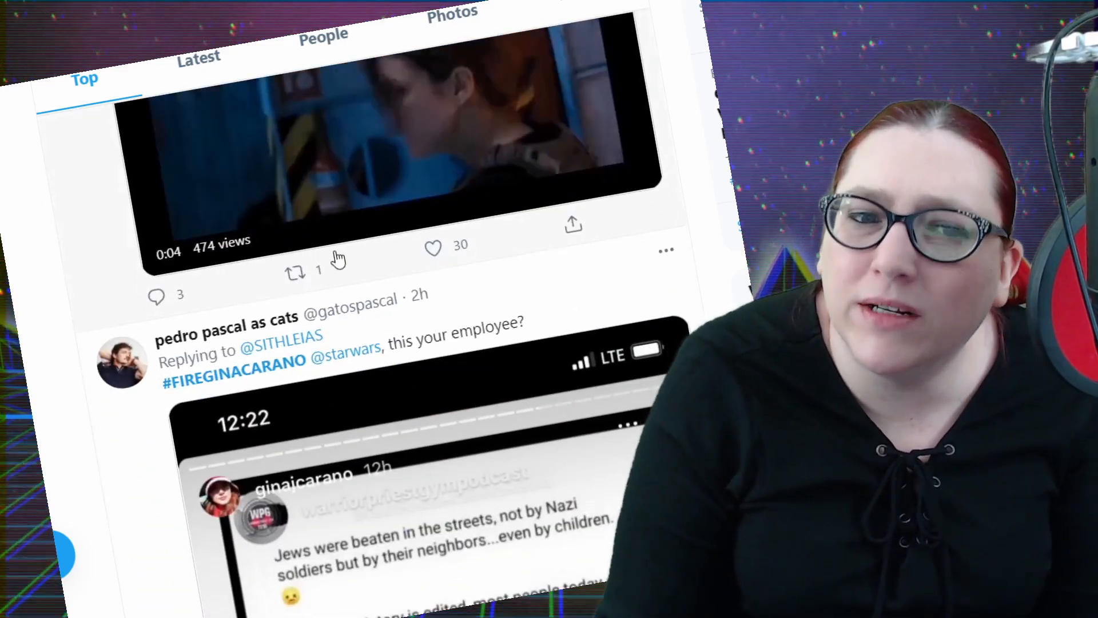
scroll(down, 3)
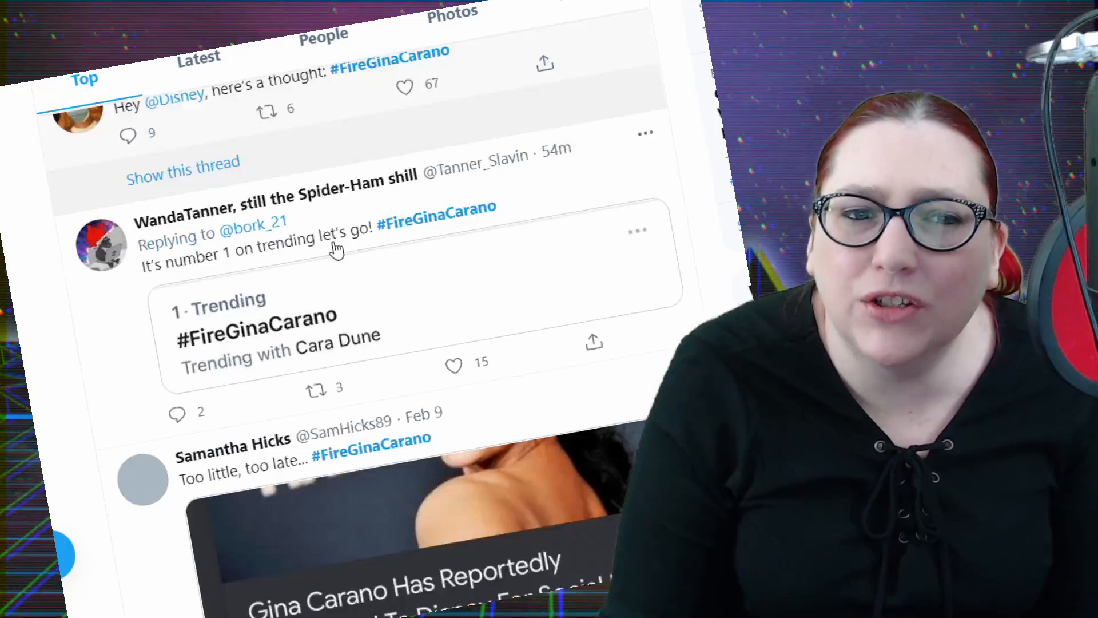
scroll(down, 3)
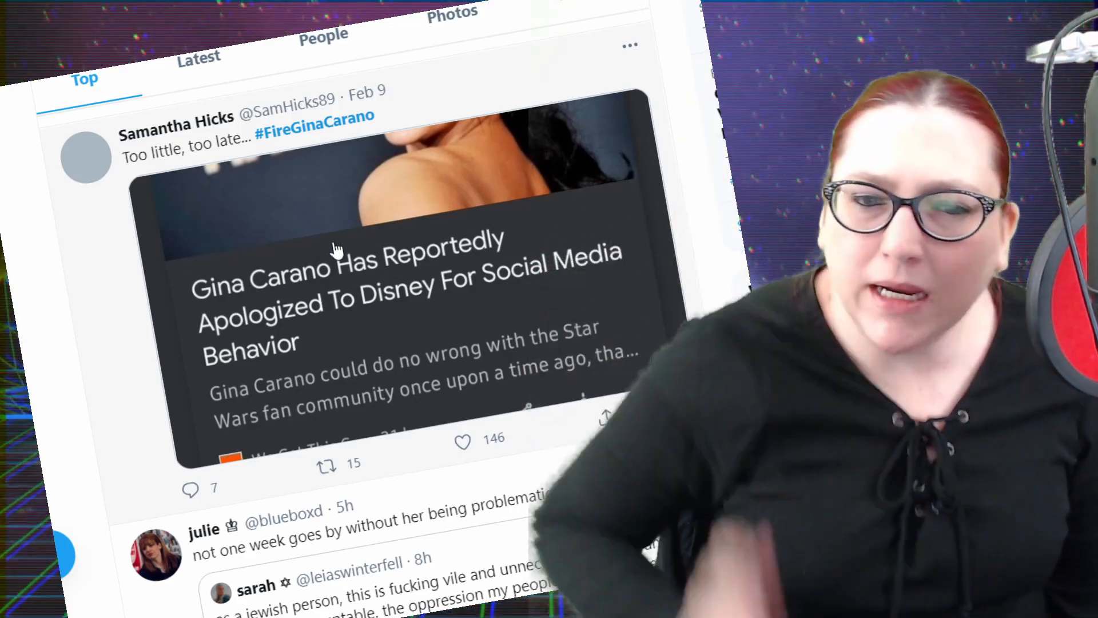
scroll(down, 3)
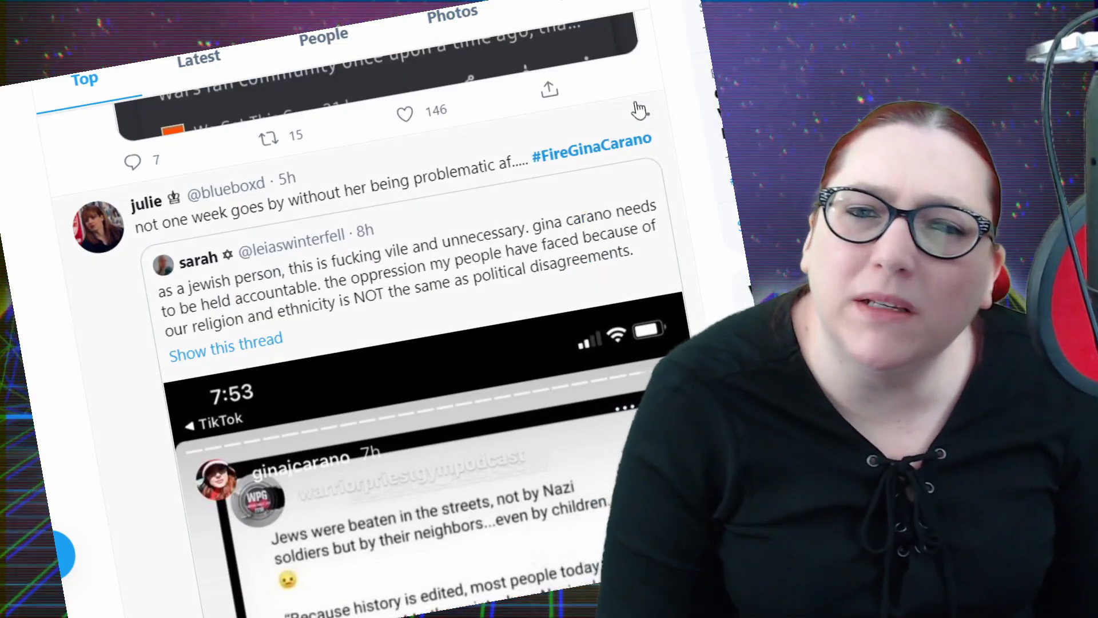
Report Julie's tweet as abusive or harmful and answer who it targets
click(636, 109)
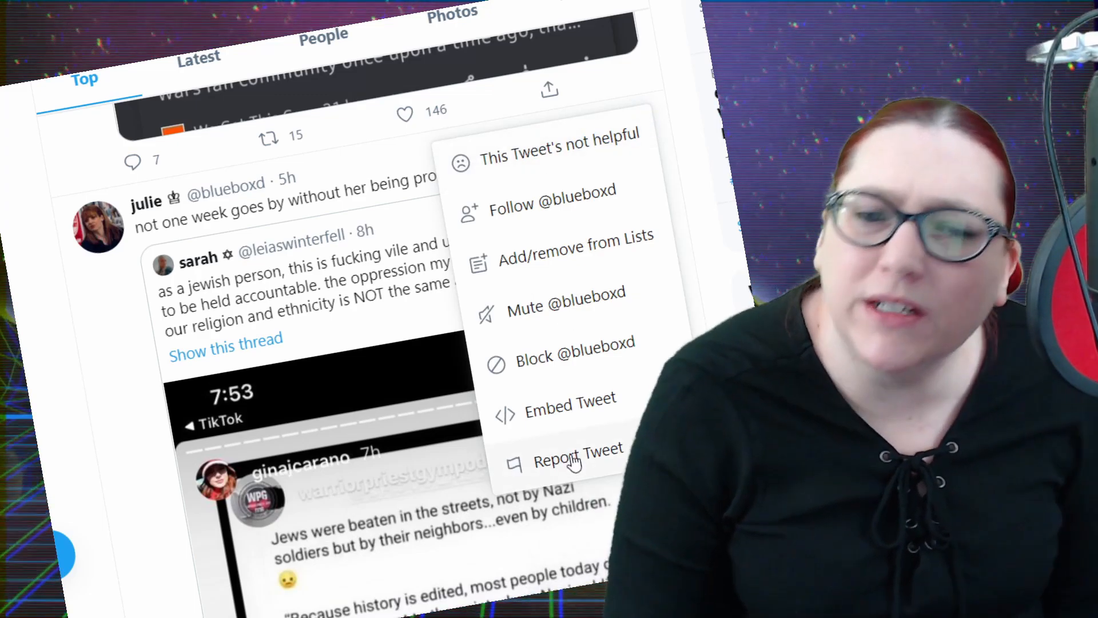
click(578, 448)
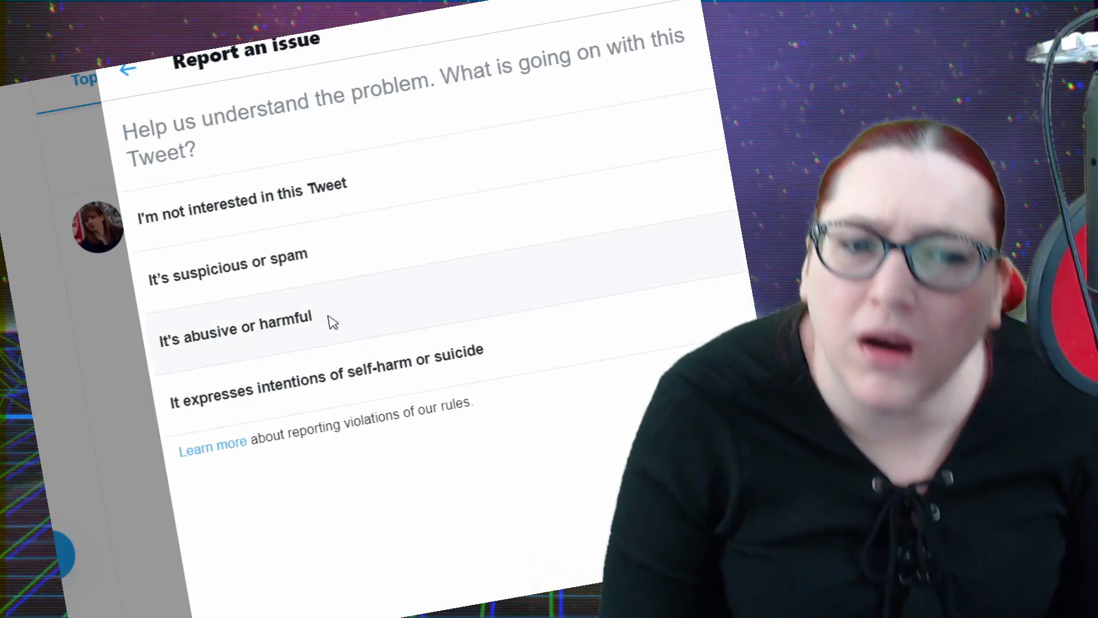
click(233, 323)
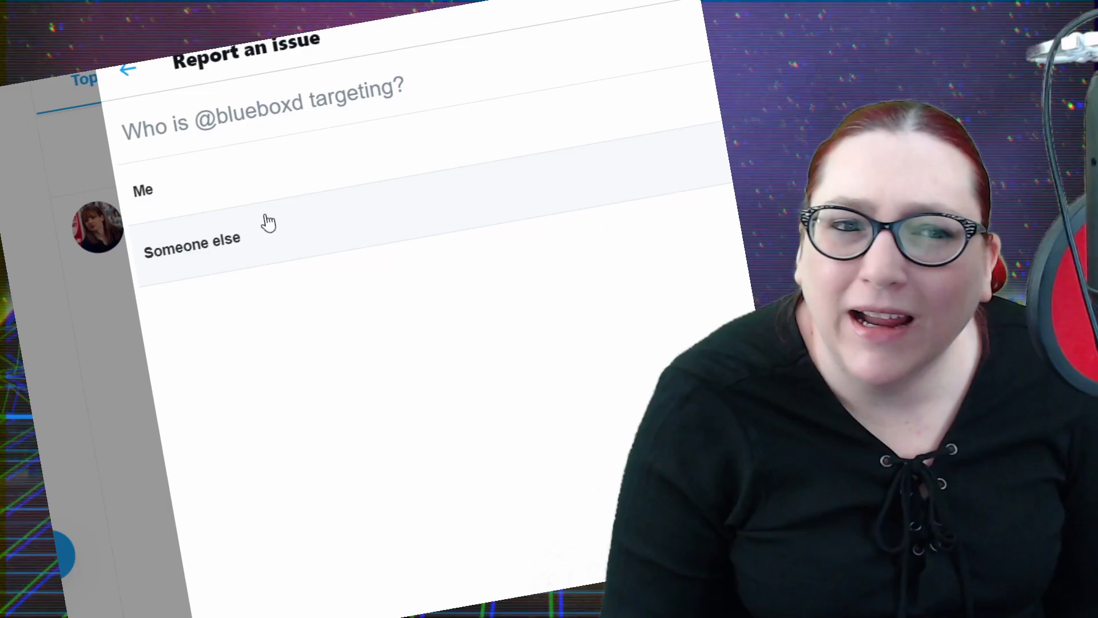
click(141, 189)
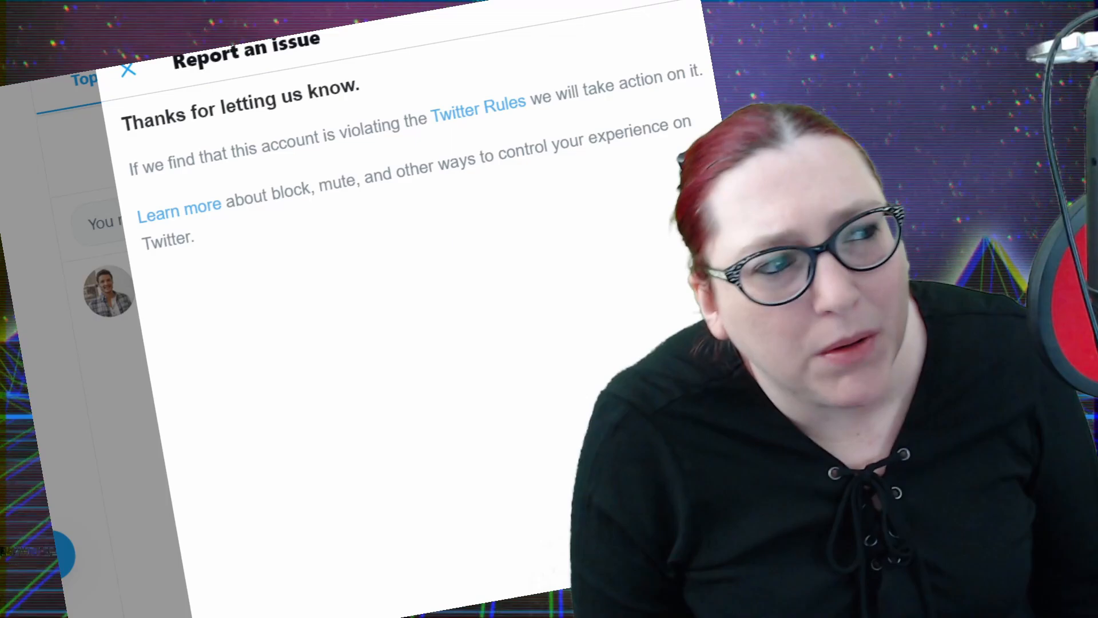
click(128, 67)
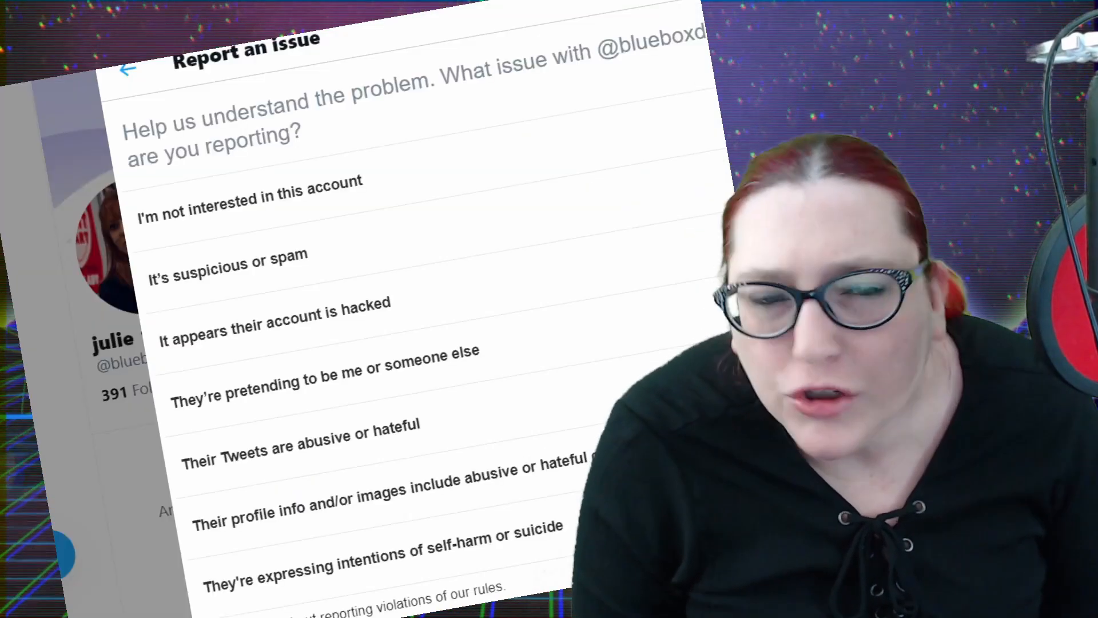
click(227, 272)
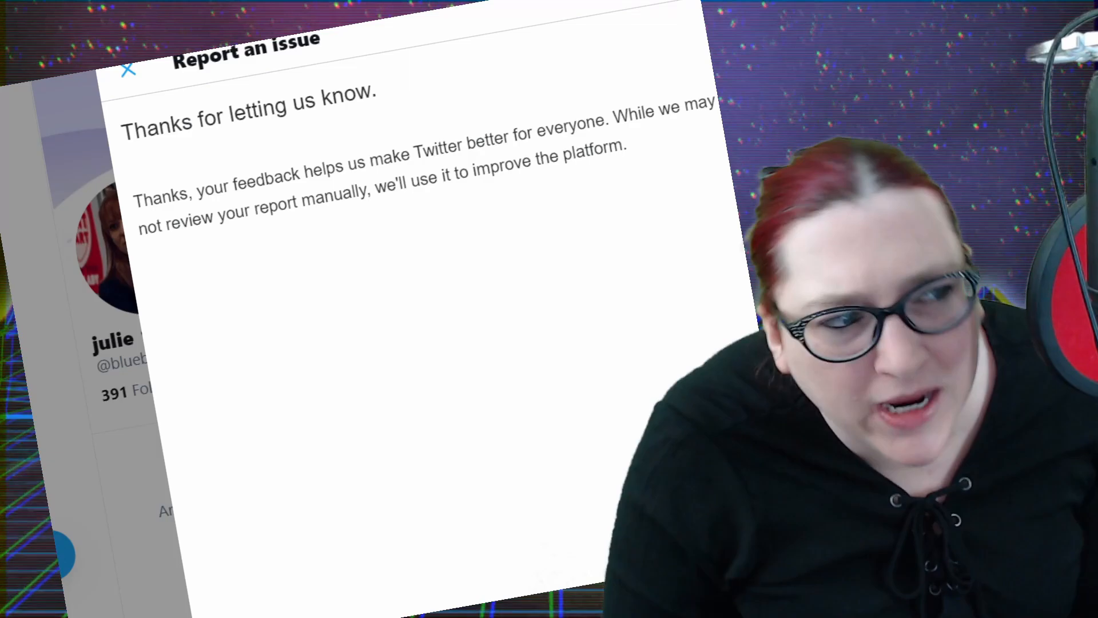
click(130, 68)
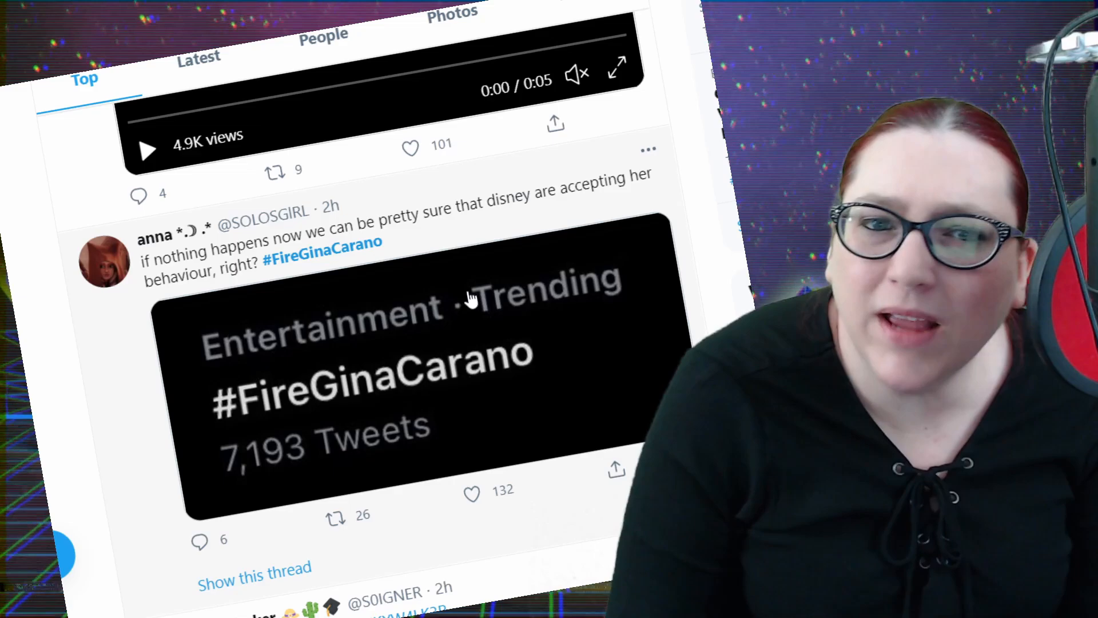
mouse_move(645, 147)
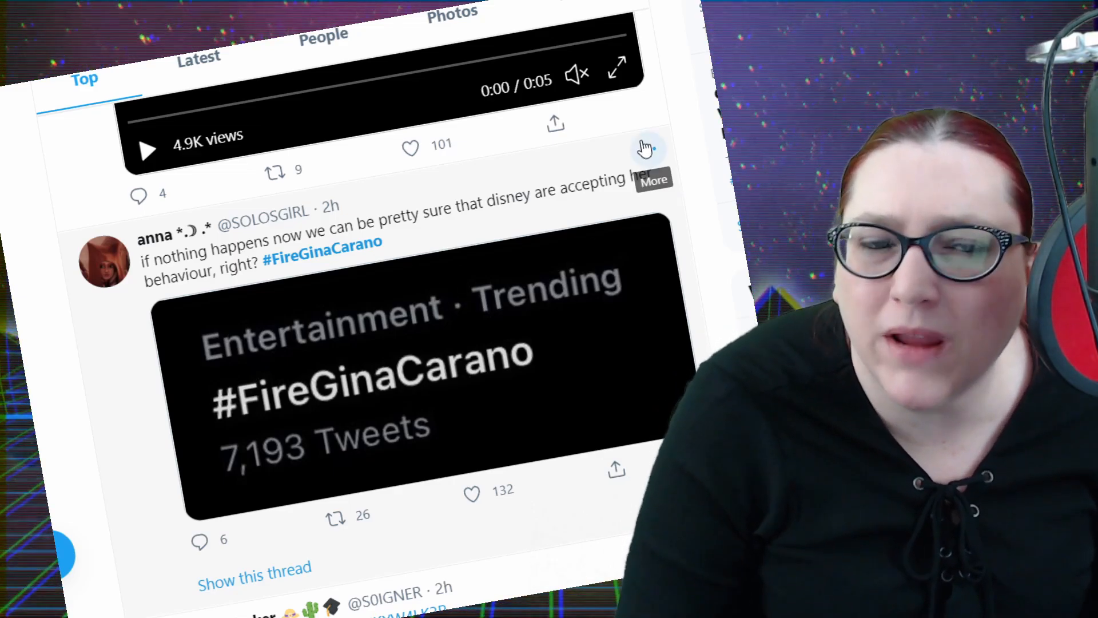
click(644, 147)
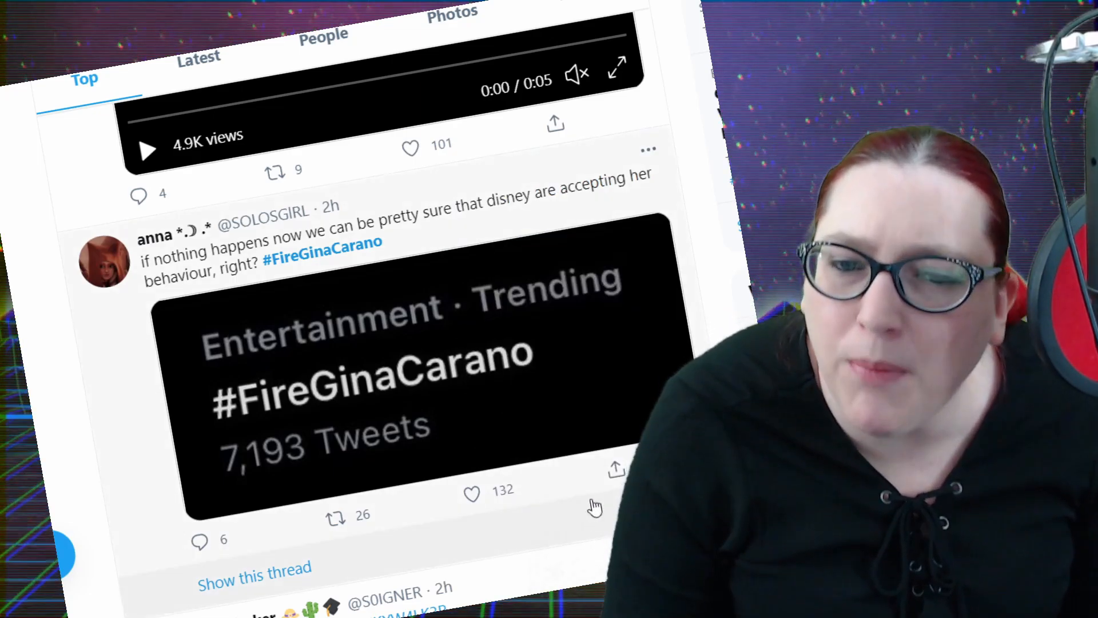
click(647, 149)
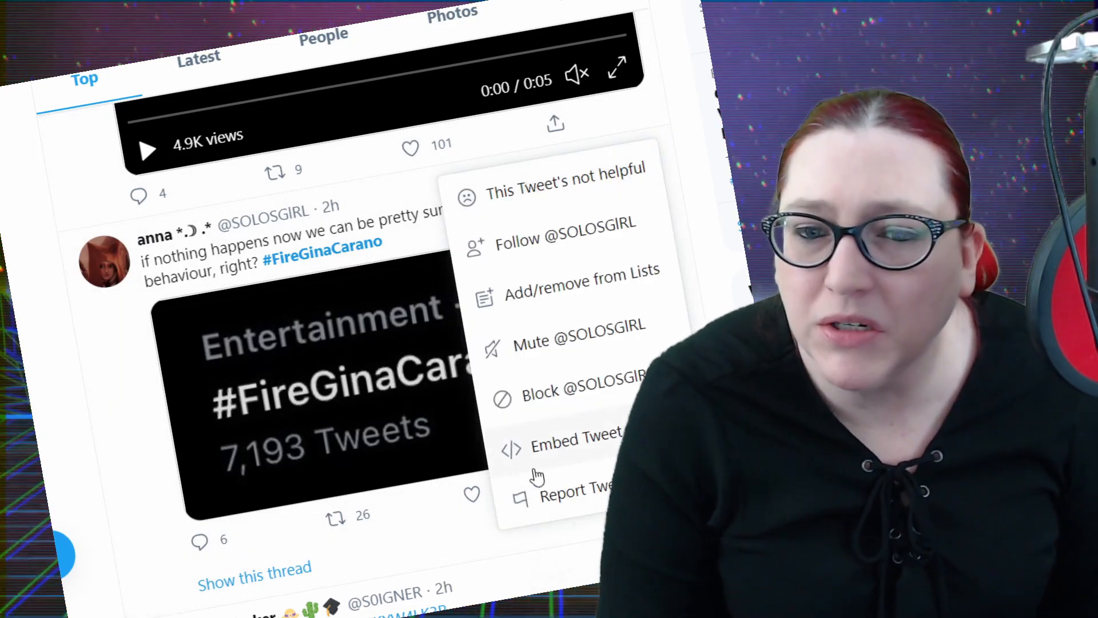
click(574, 487)
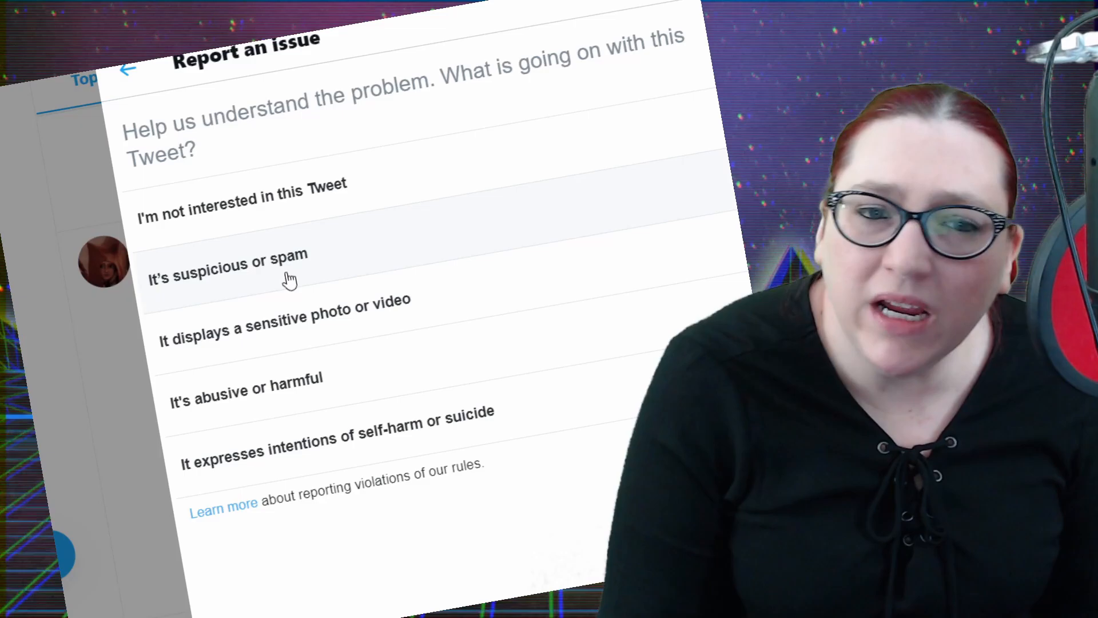
mouse_move(301, 371)
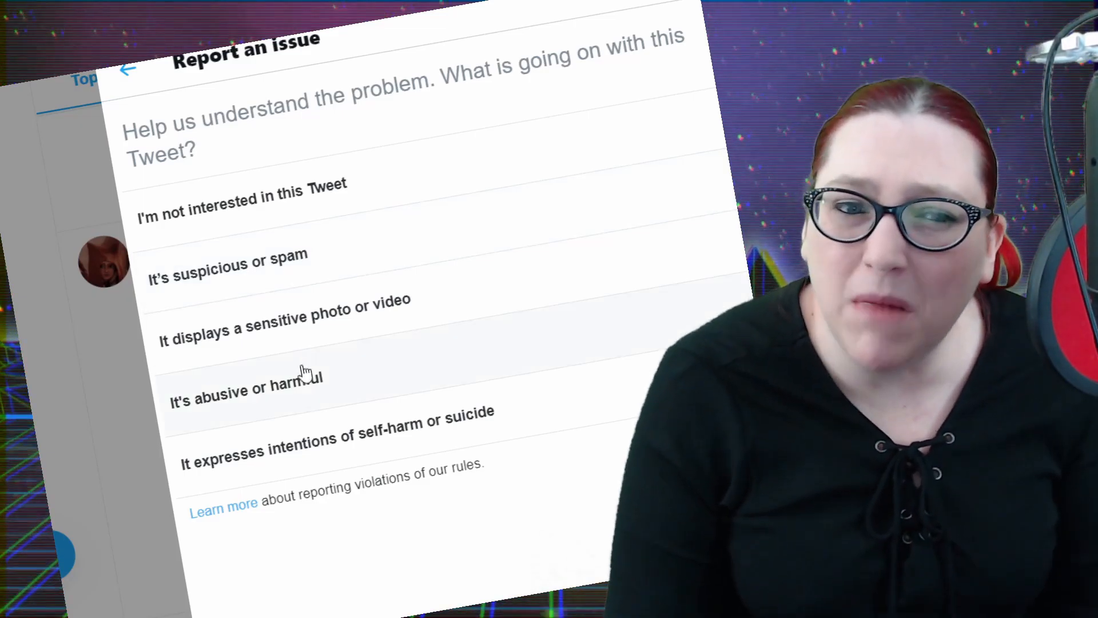
click(245, 389)
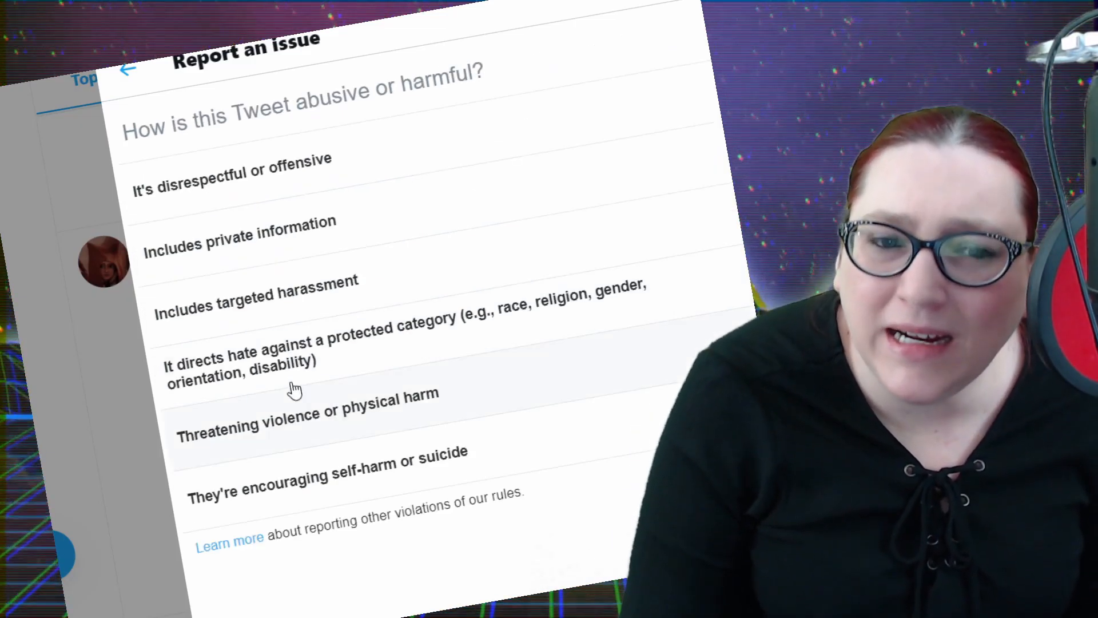
click(255, 291)
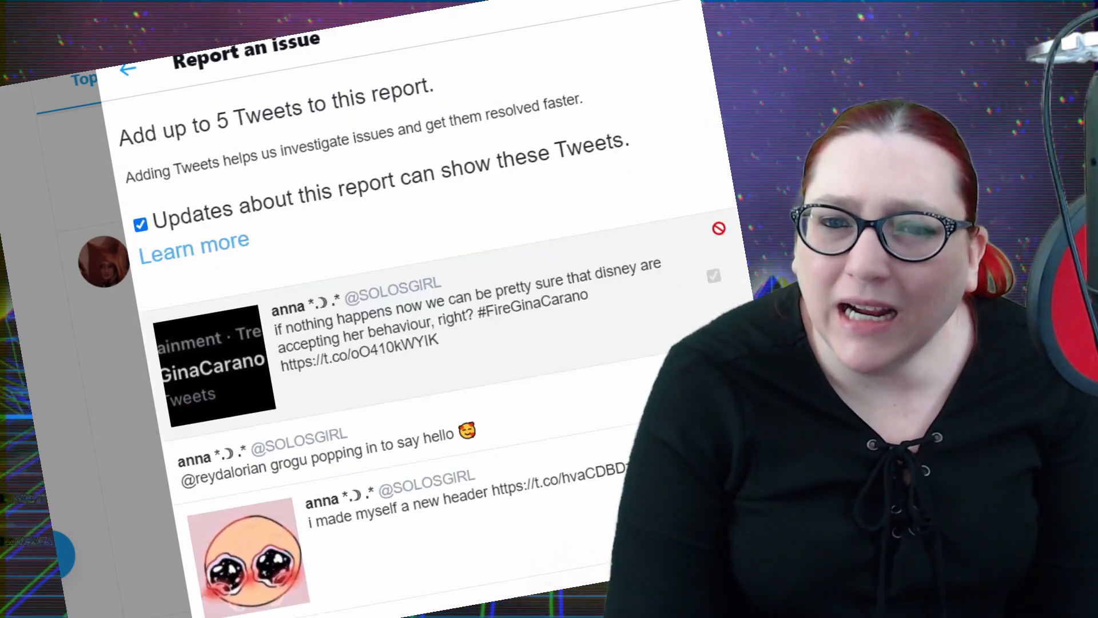
Add another of the account's tweets to the report, submit it and return to the feed
scroll(down, 3)
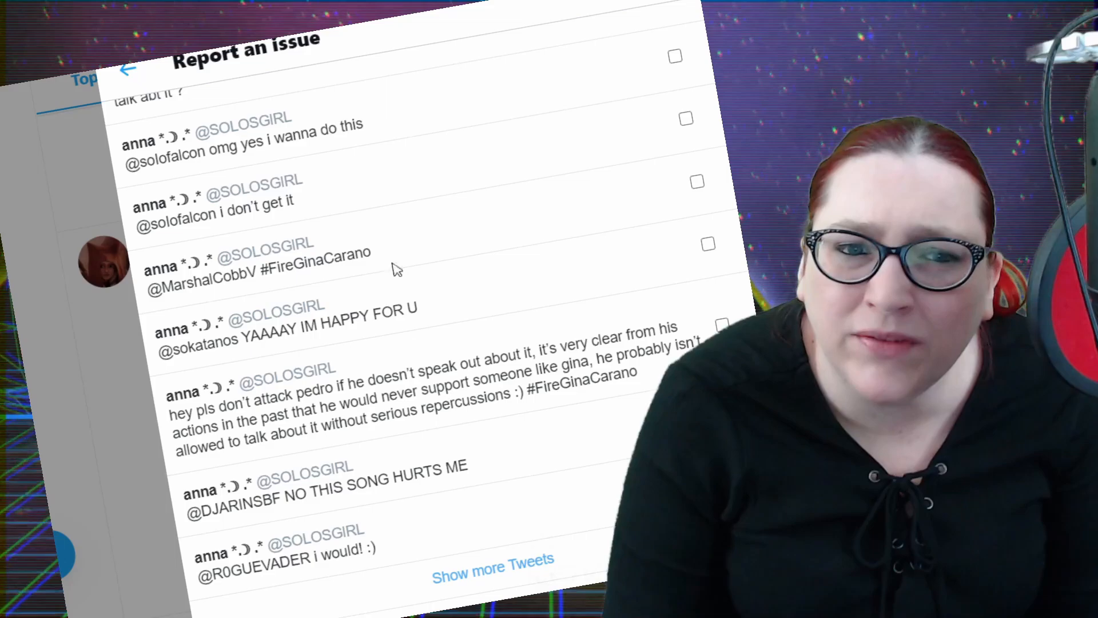
click(697, 182)
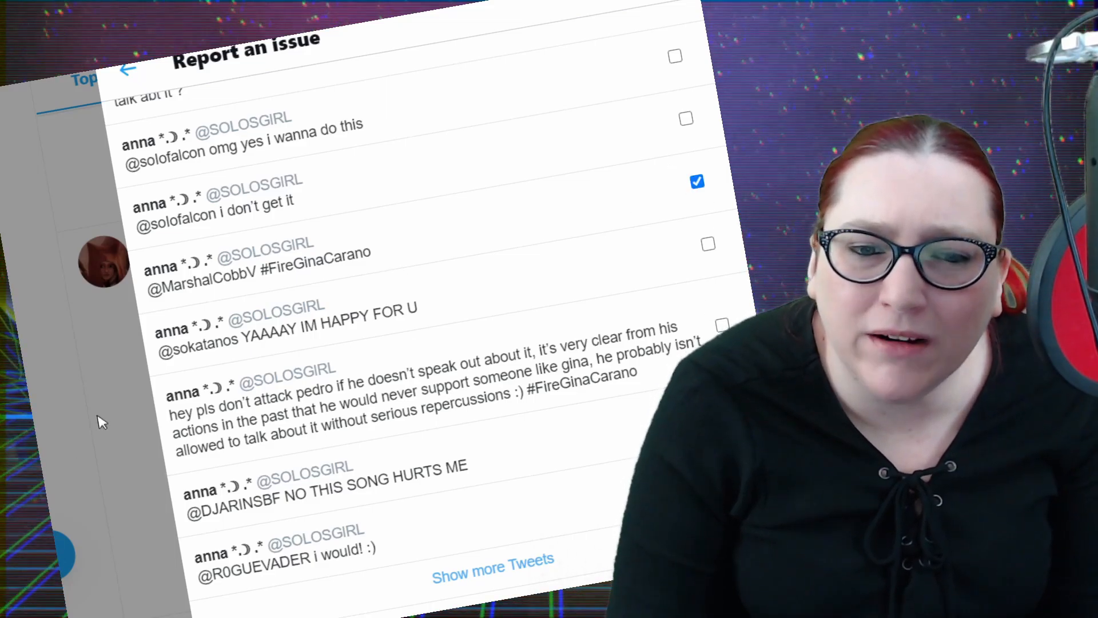
click(697, 181)
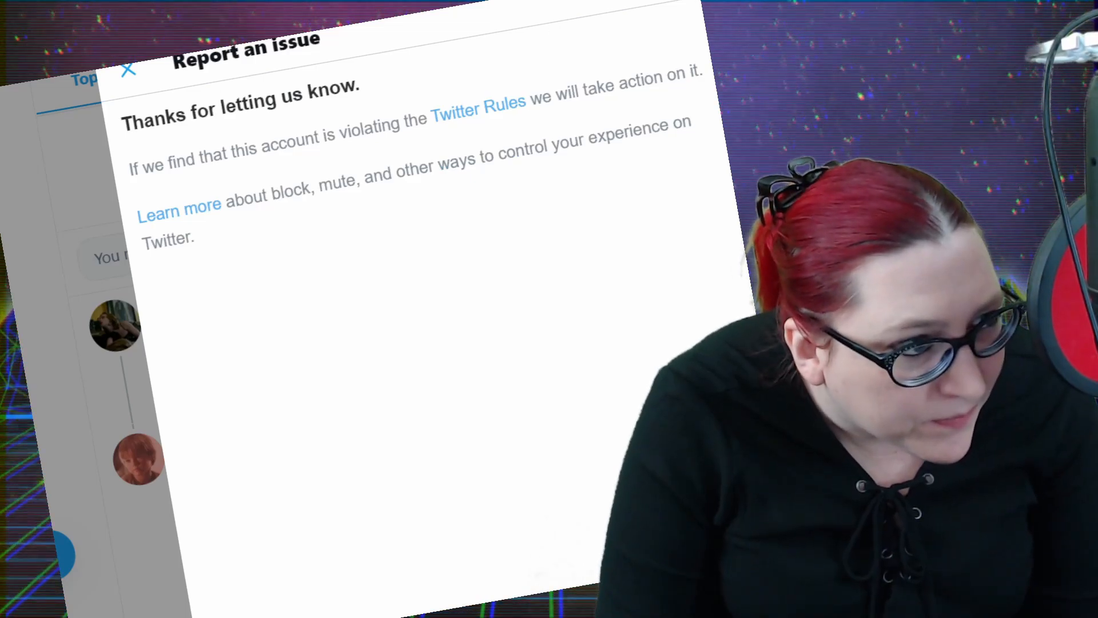
click(127, 70)
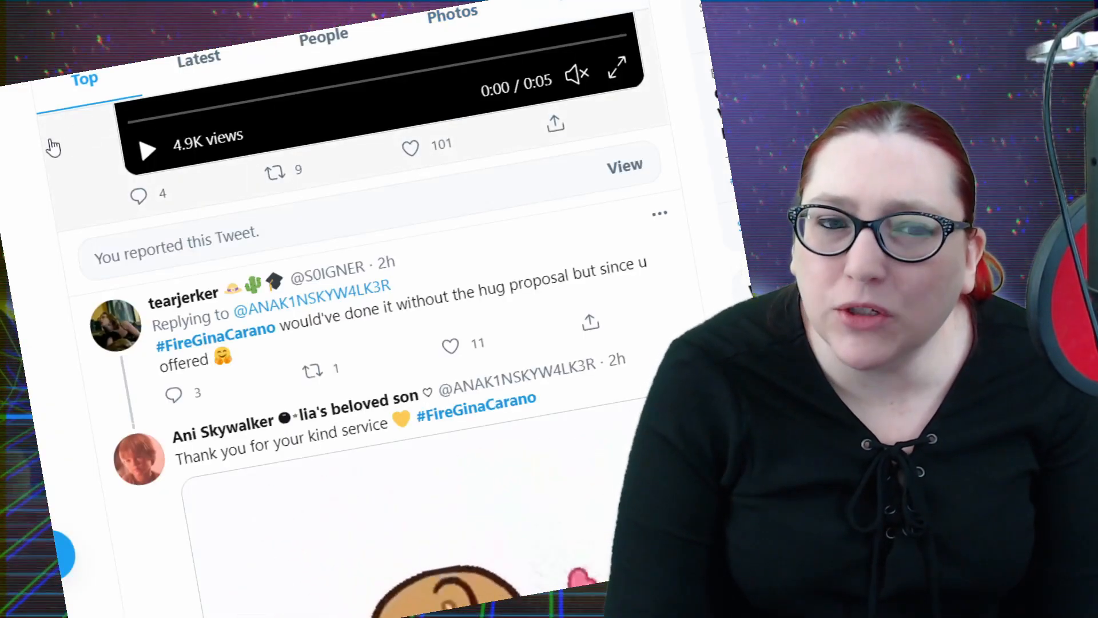